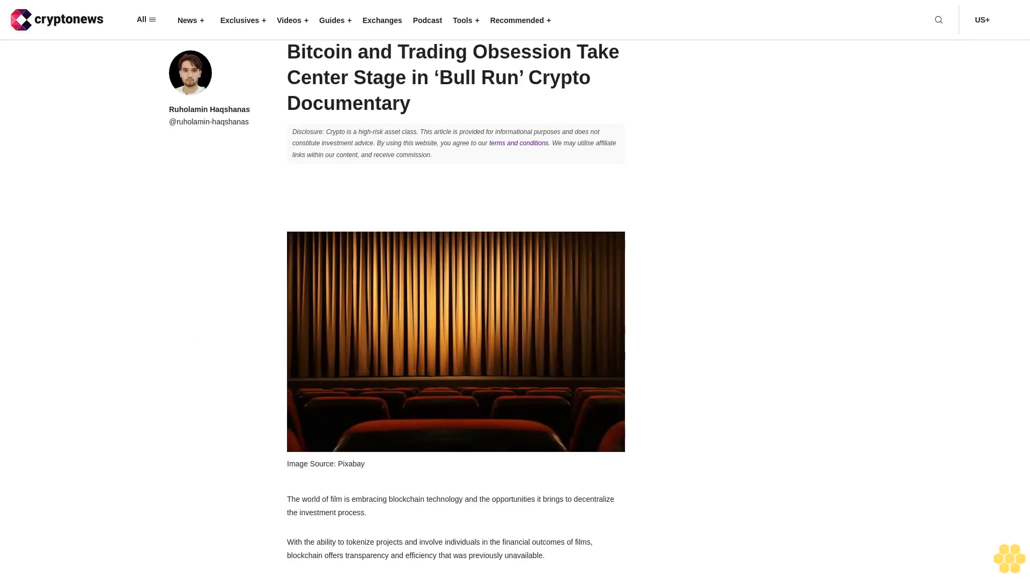
scroll("down", 3)
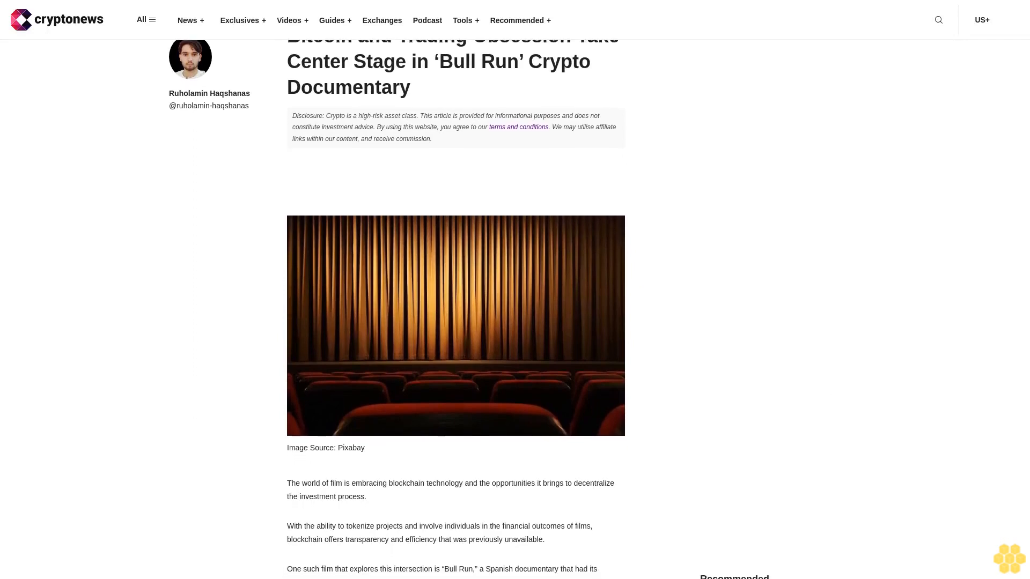
scroll("down", 3)
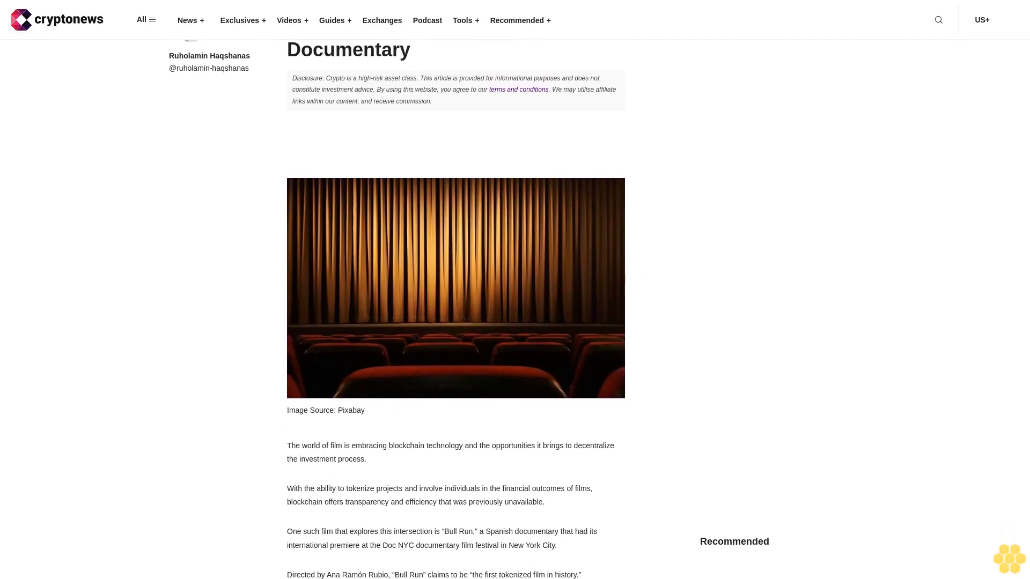
scroll("down", 3)
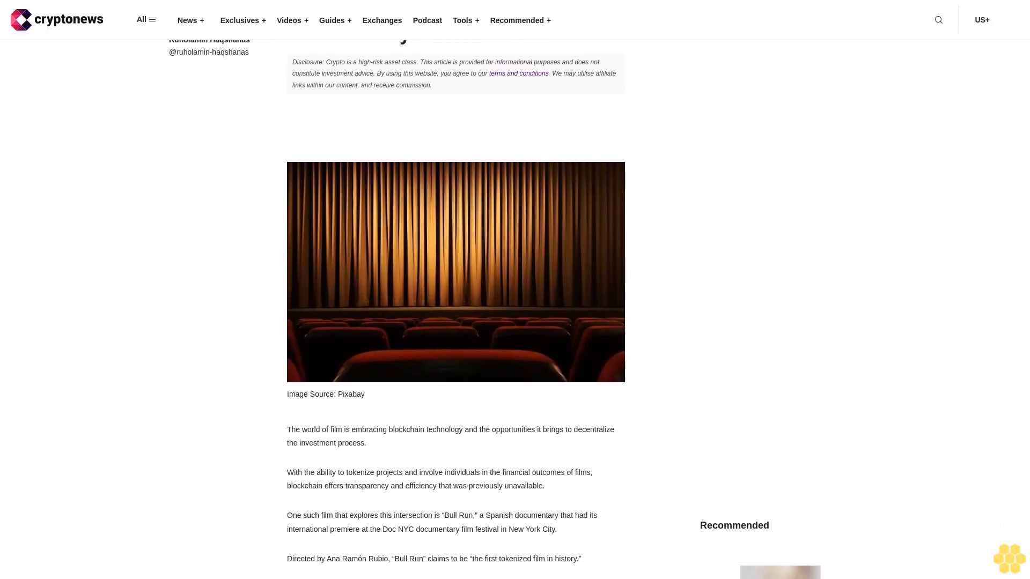
scroll("down", 3)
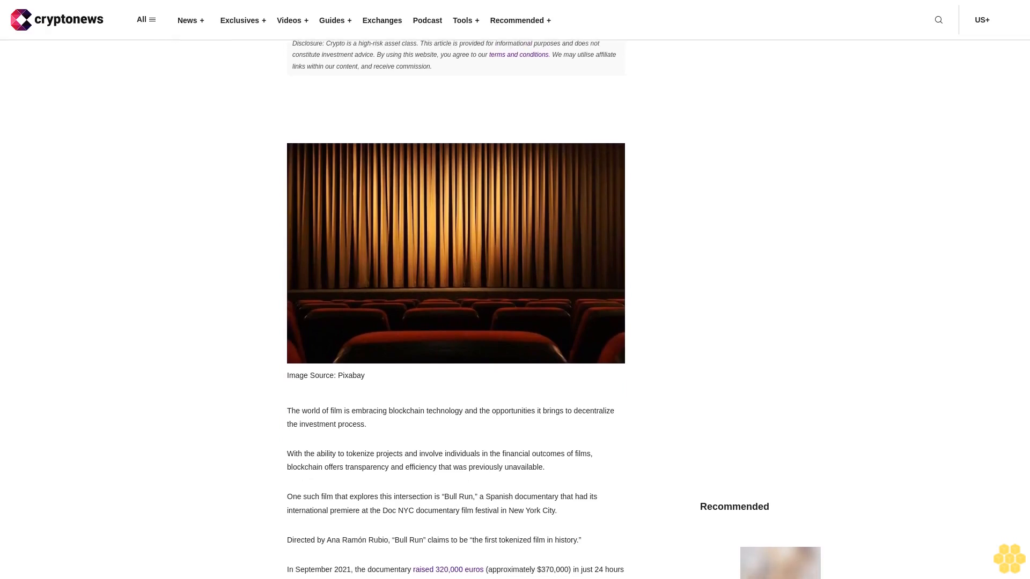
scroll("down", 3)
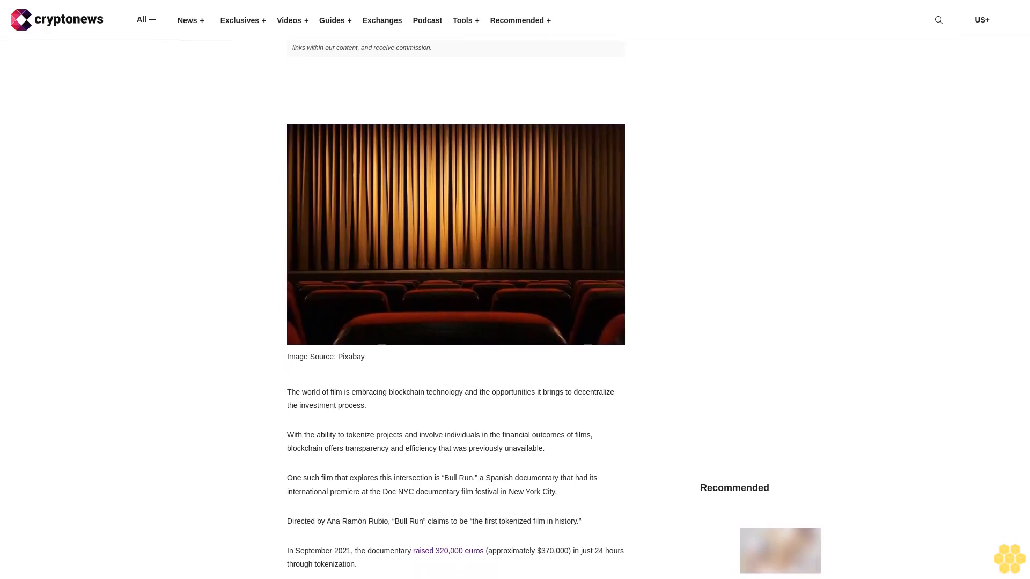
scroll("down", 3)
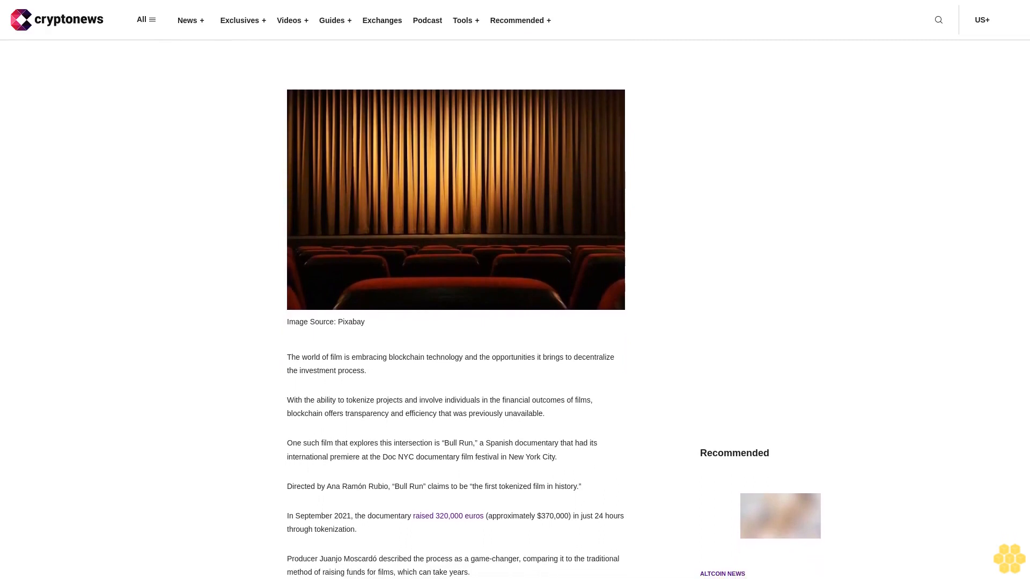
scroll("down", 3)
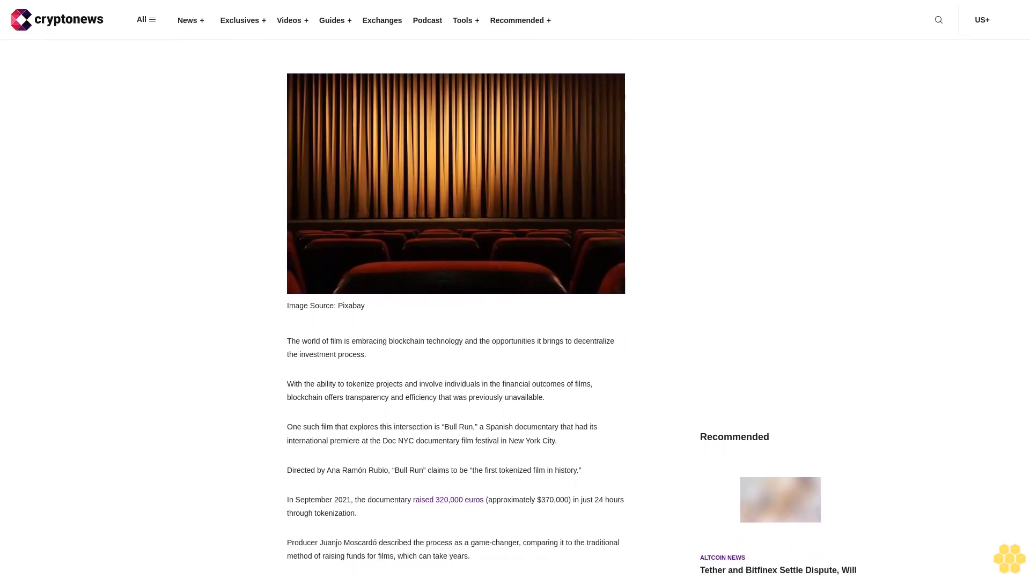
scroll("down", 3)
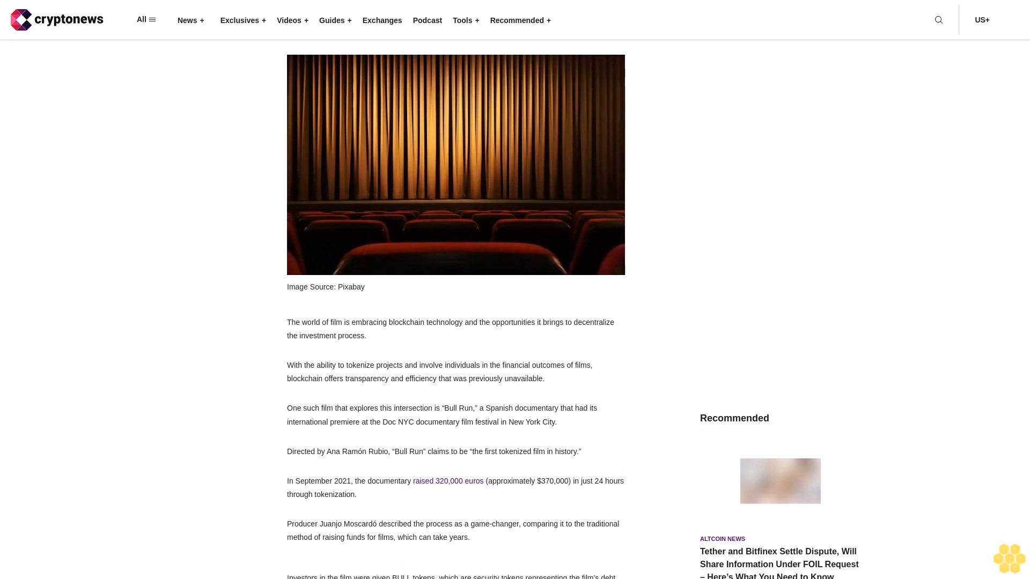
scroll("down", 3)
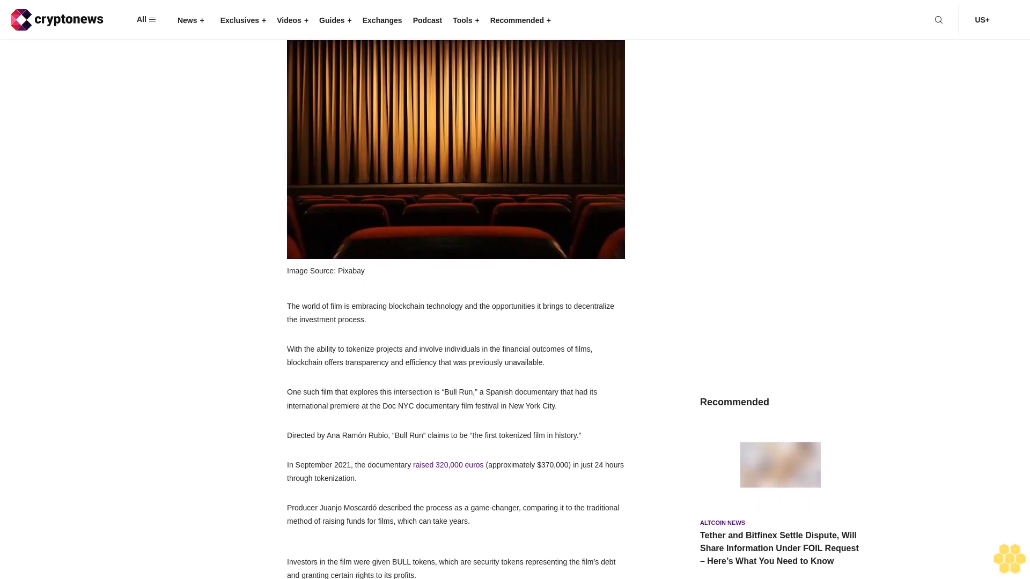
scroll("down", 3)
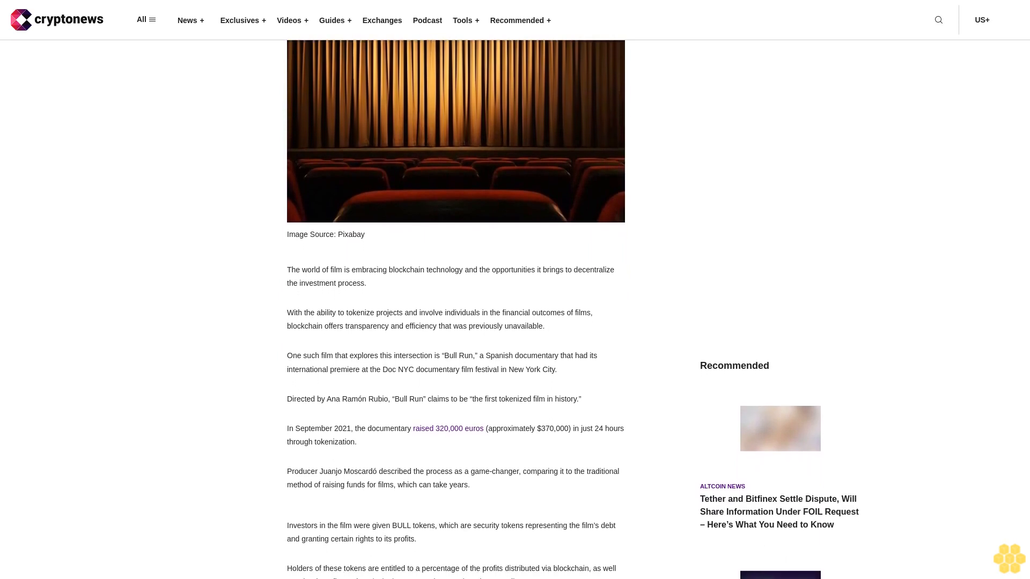
scroll("down", 3)
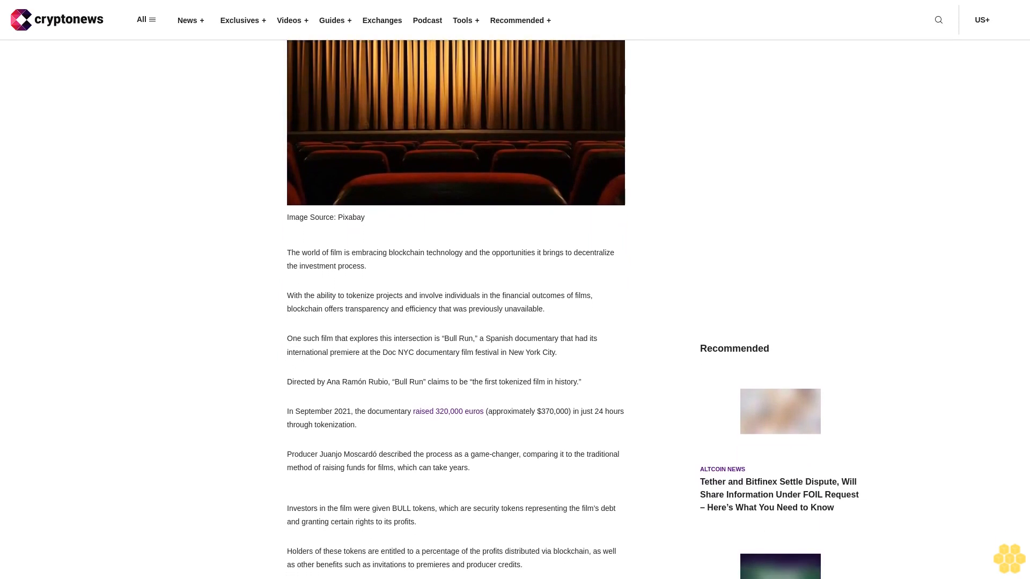
scroll("down", 3)
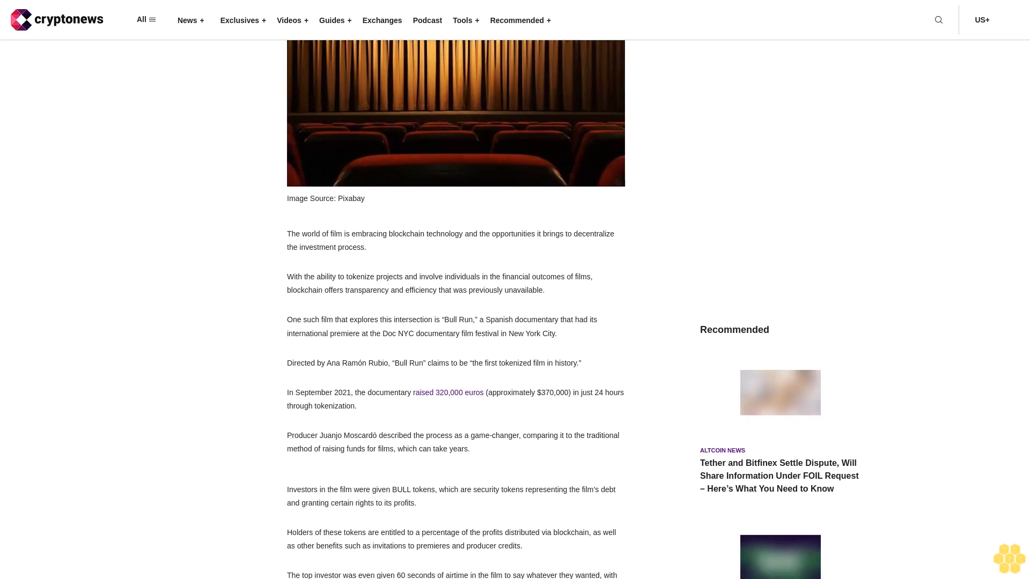
scroll("down", 3)
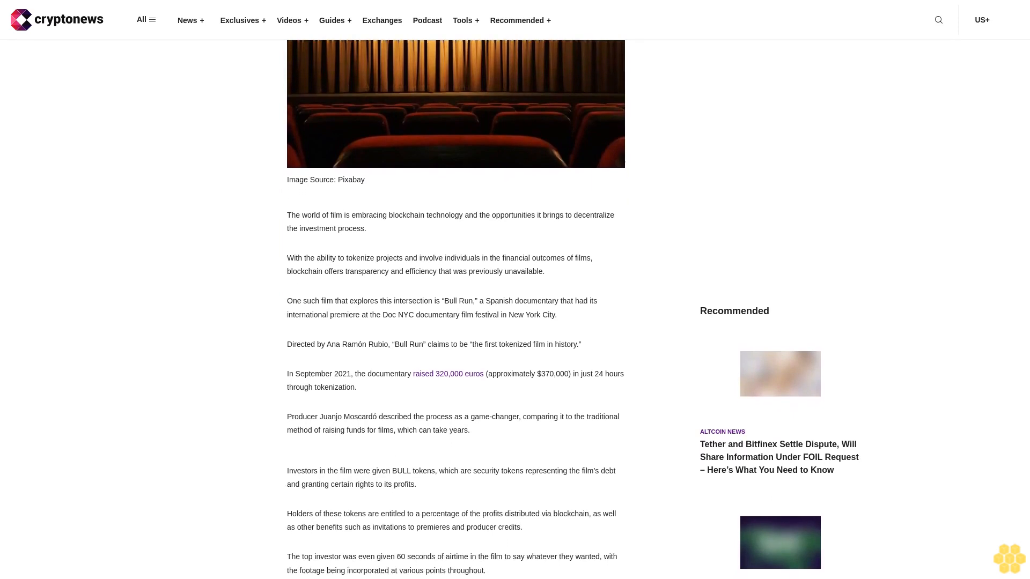
scroll("down", 3)
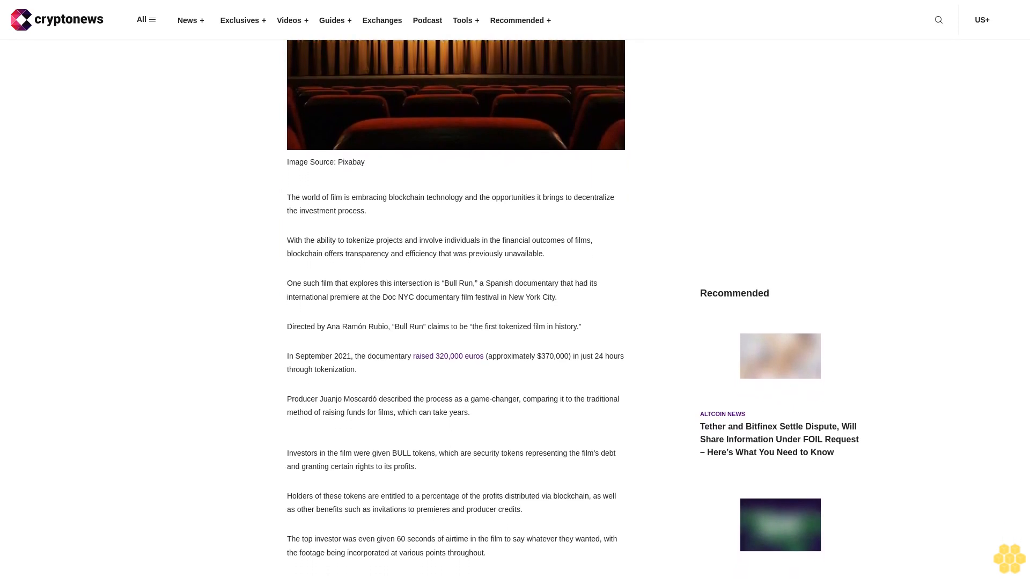
scroll("down", 3)
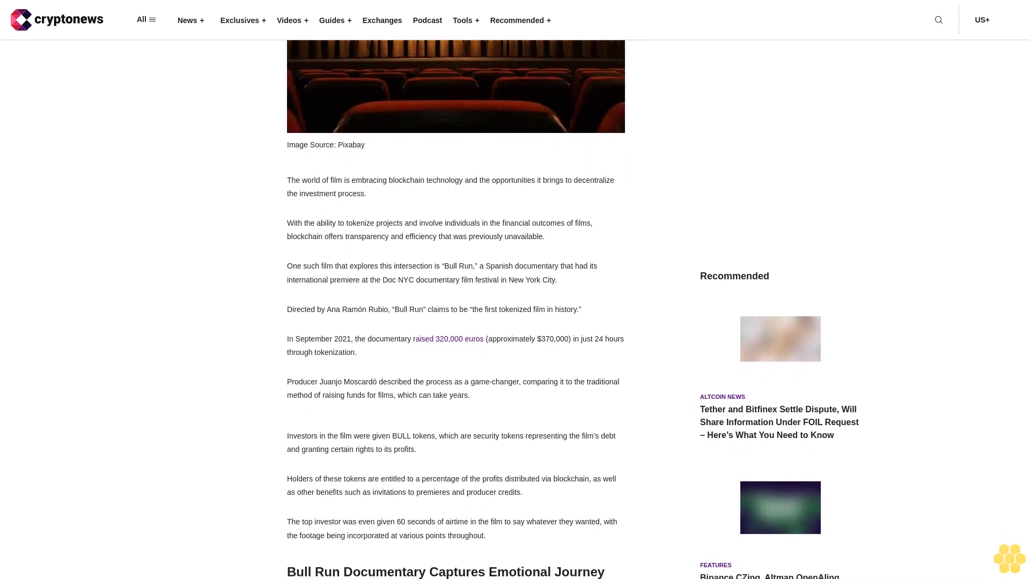
scroll("down", 3)
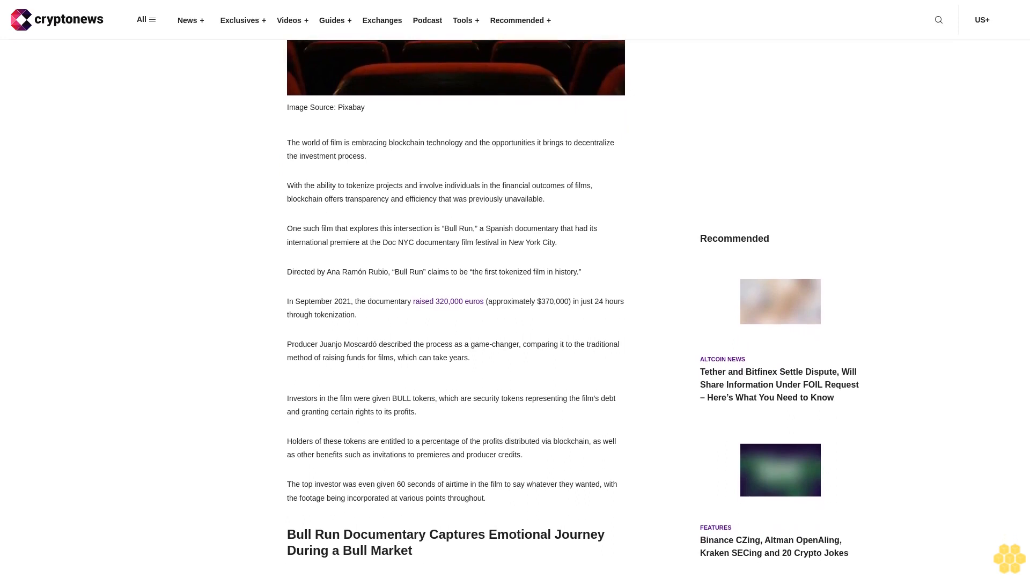
scroll("down", 3)
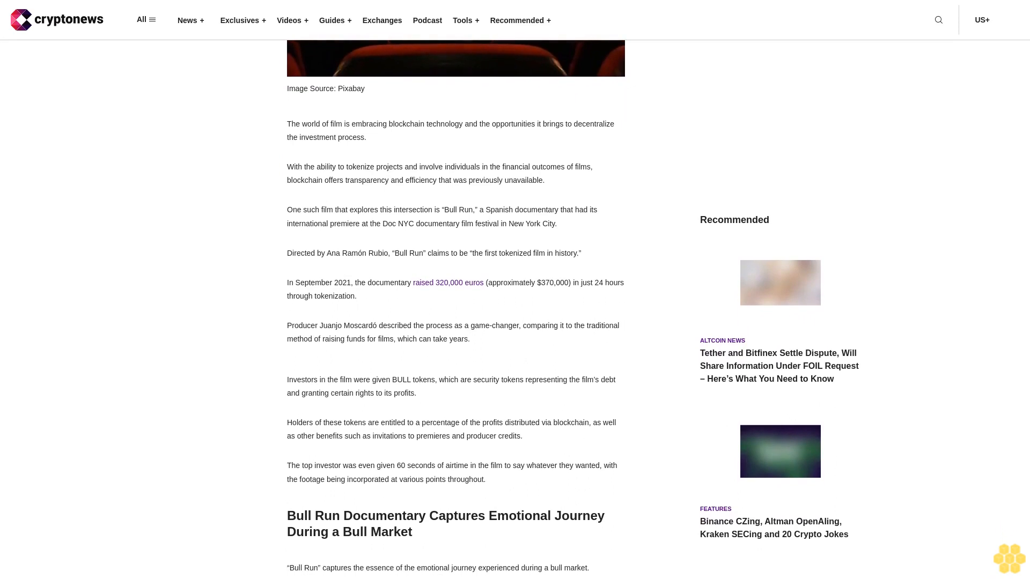
scroll("down", 3)
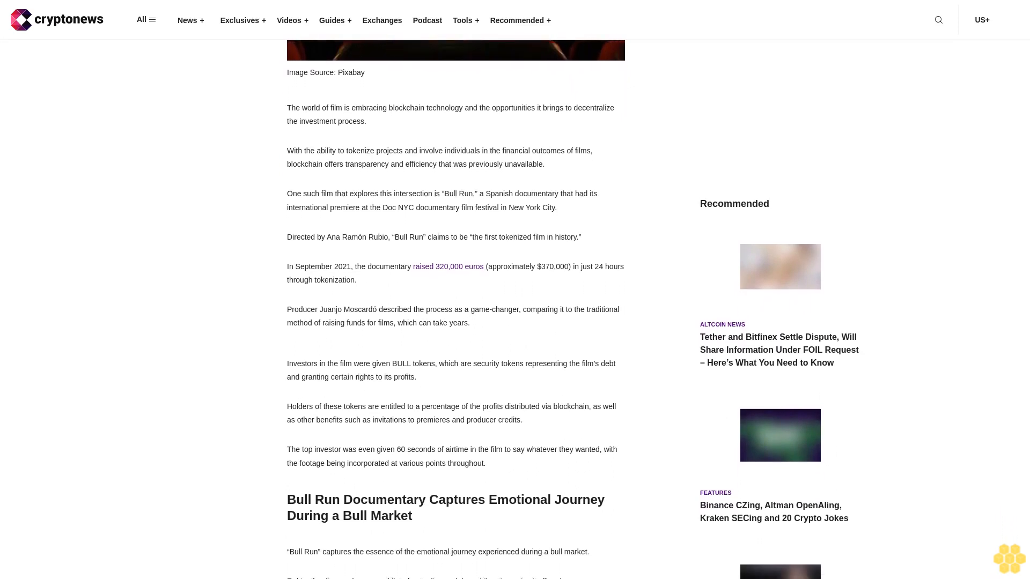
scroll("down", 3)
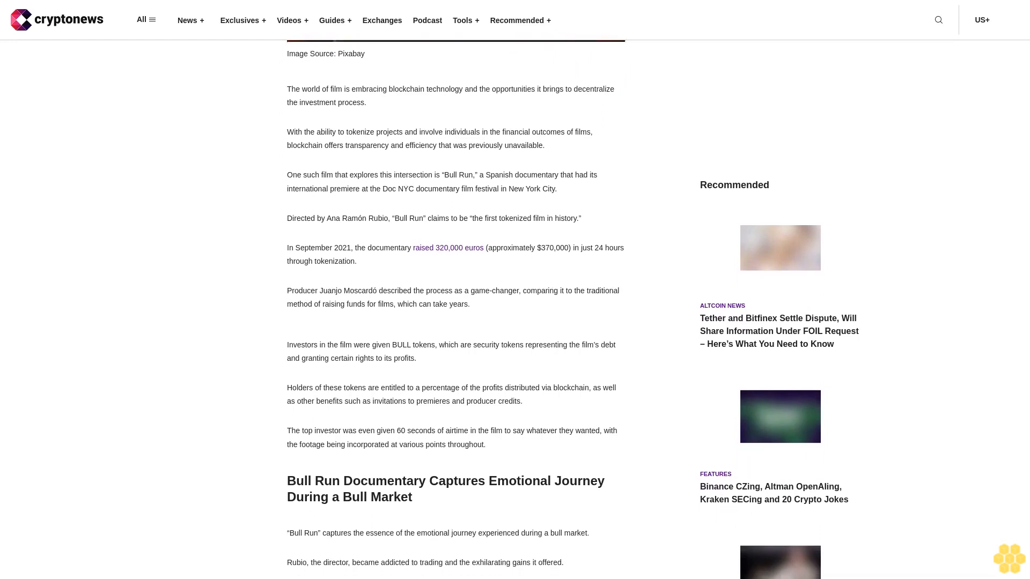
scroll("down", 3)
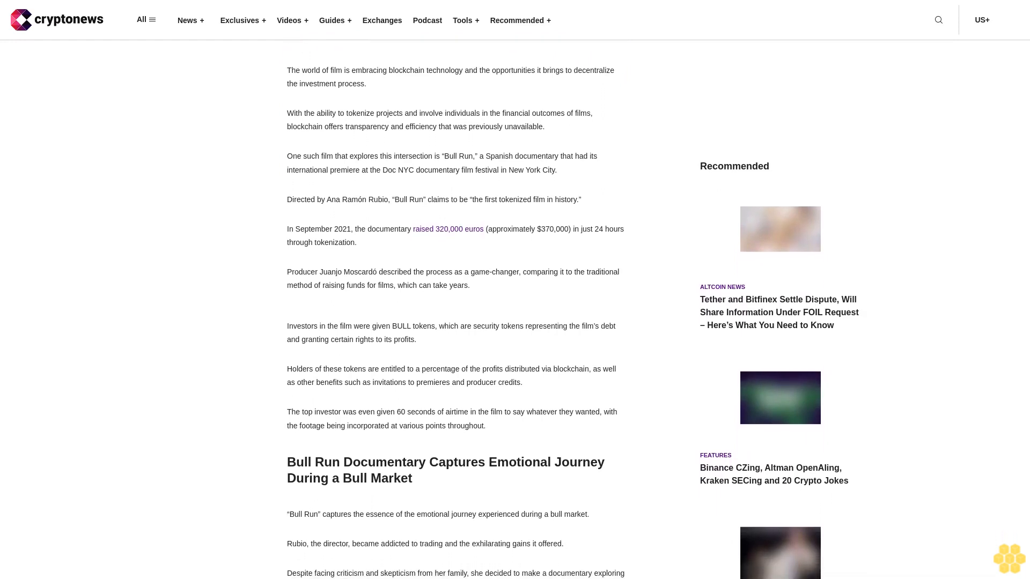
scroll("down", 3)
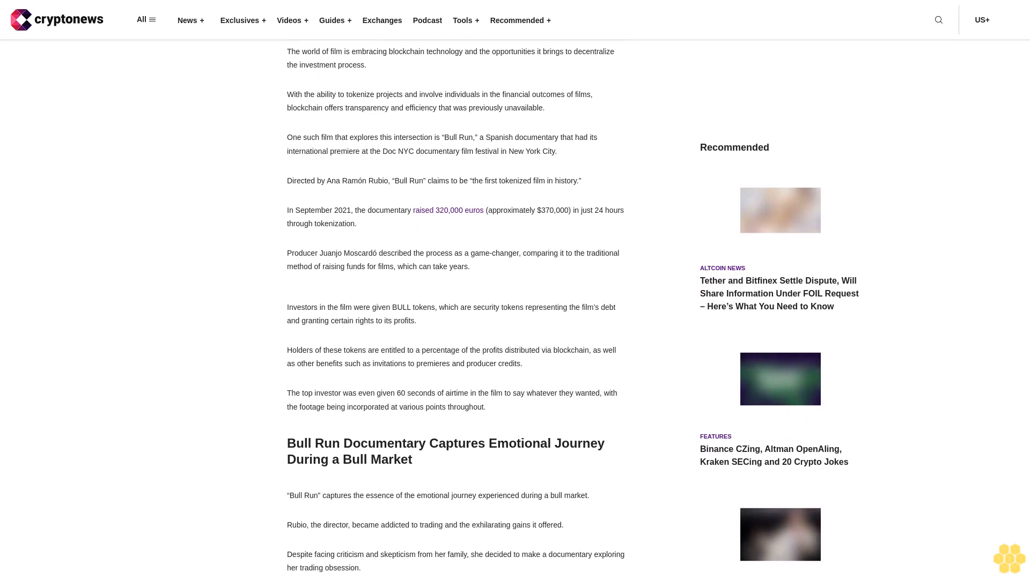
scroll("down", 3)
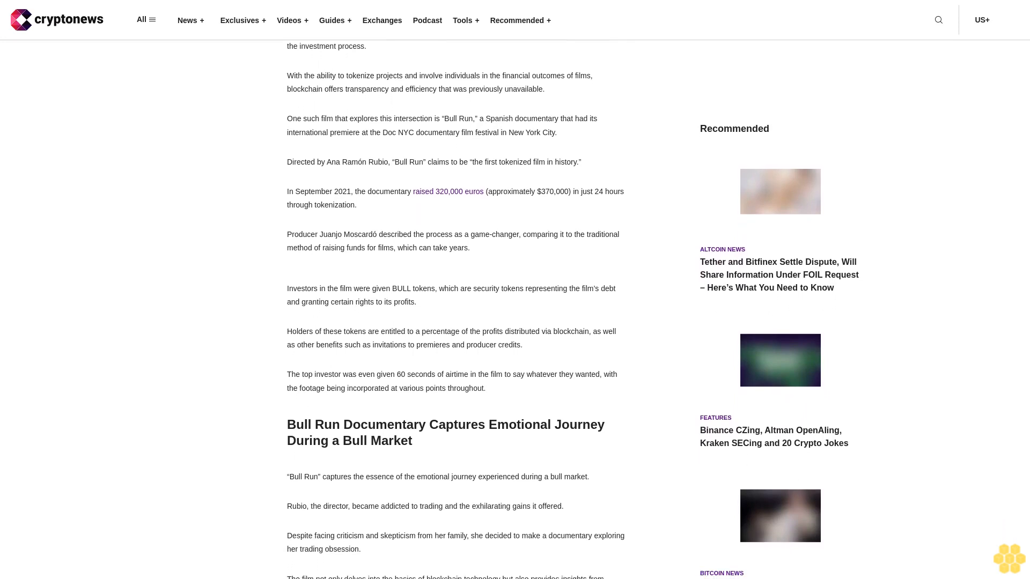
scroll("down", 3)
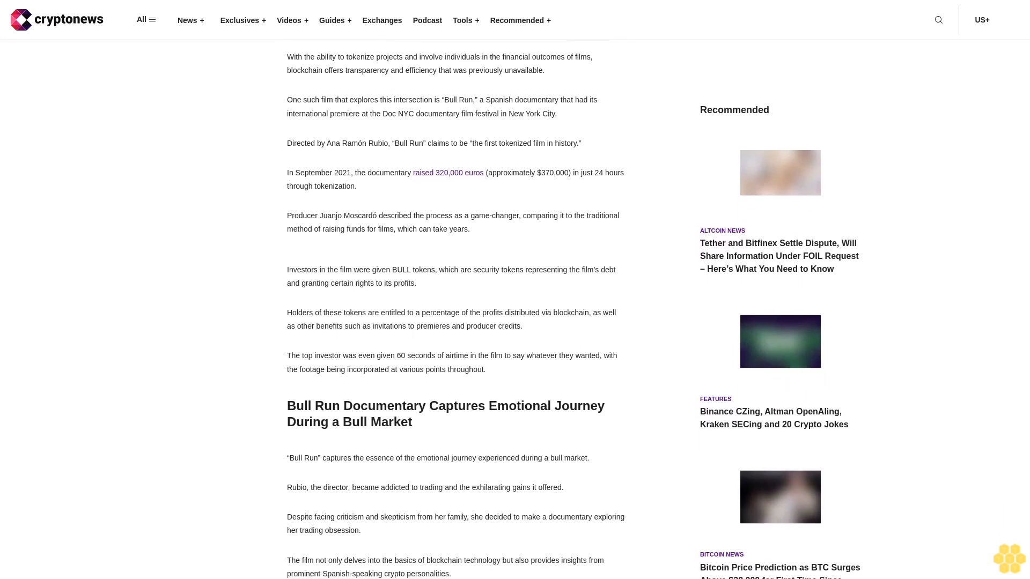
scroll("down", 3)
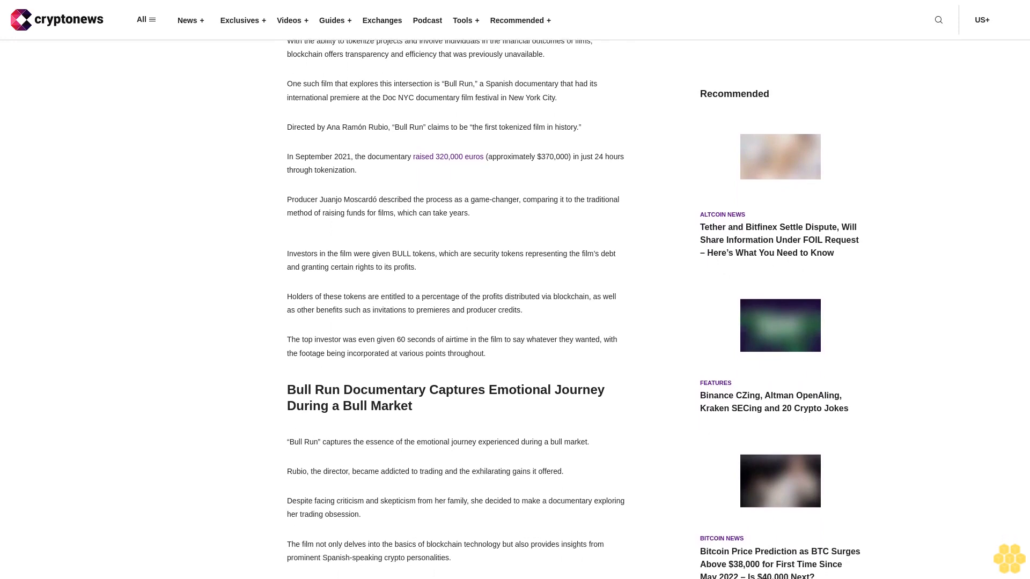
scroll("down", 3)
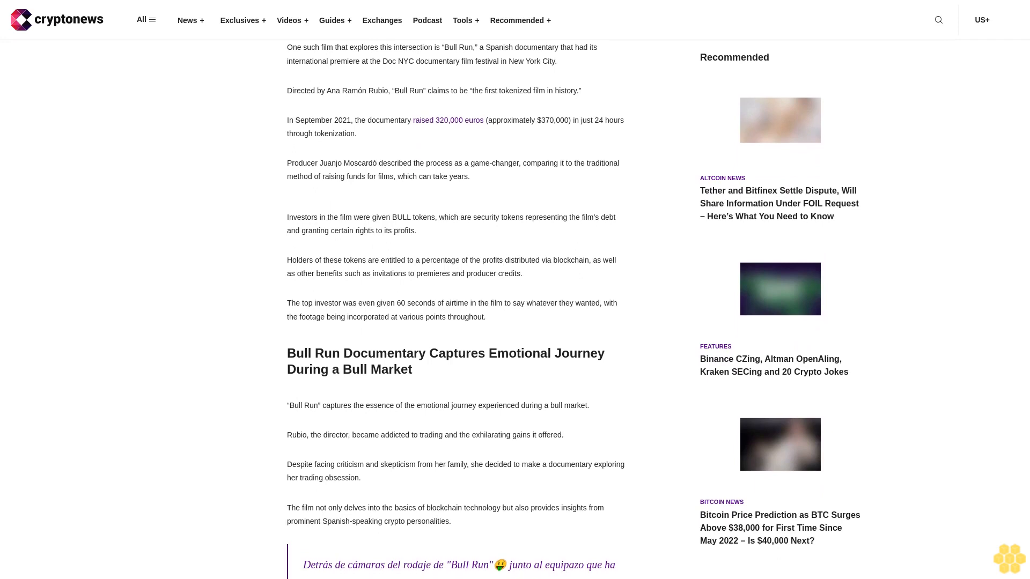
scroll("down", 3)
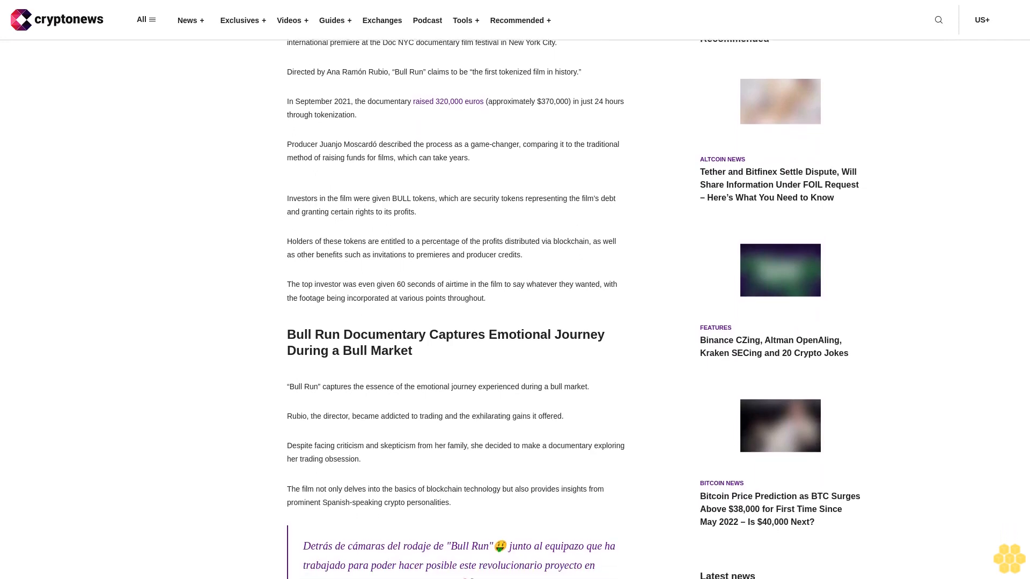
scroll("down", 3)
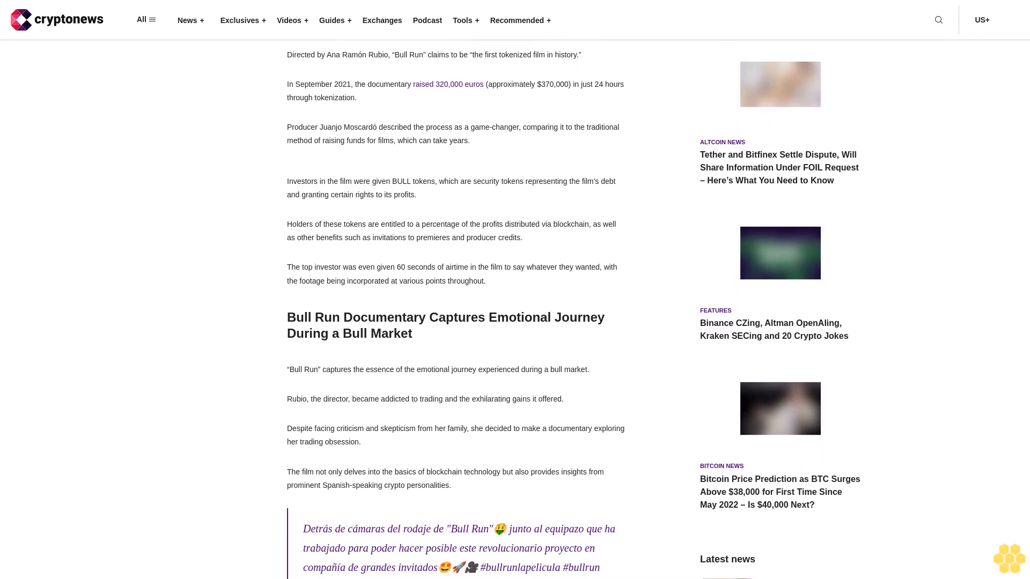
scroll("down", 3)
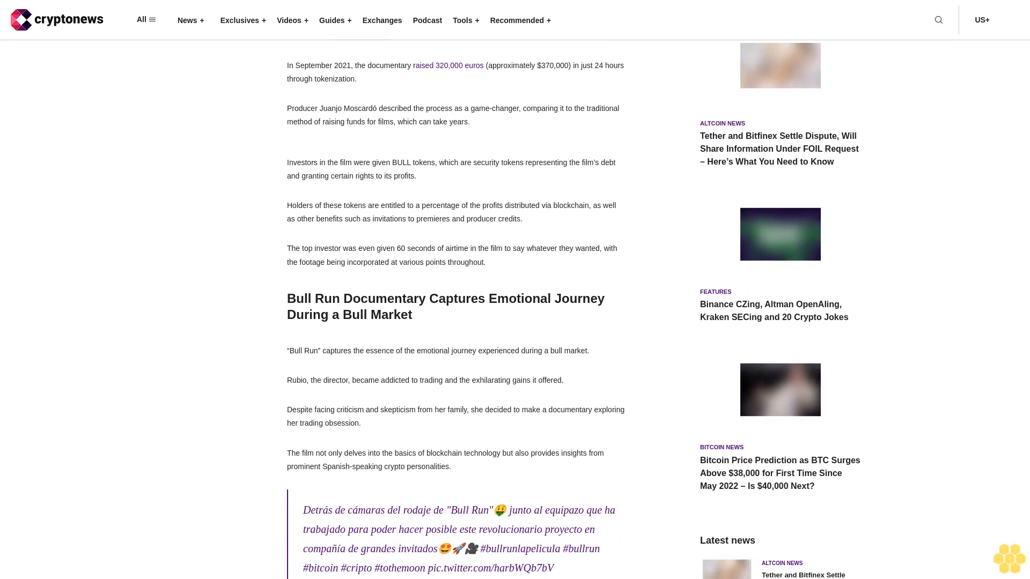
scroll("down", 3)
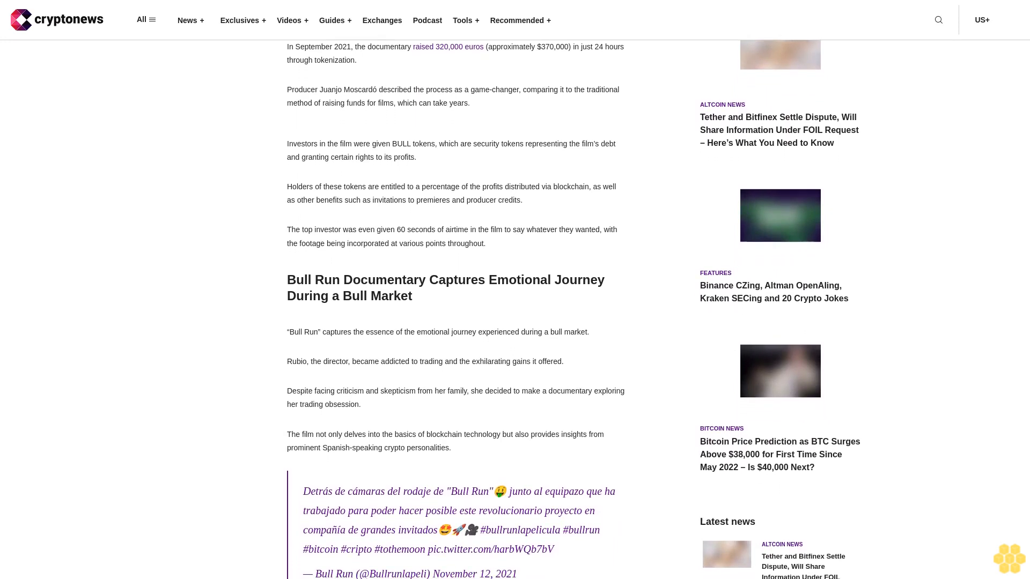
scroll("down", 3)
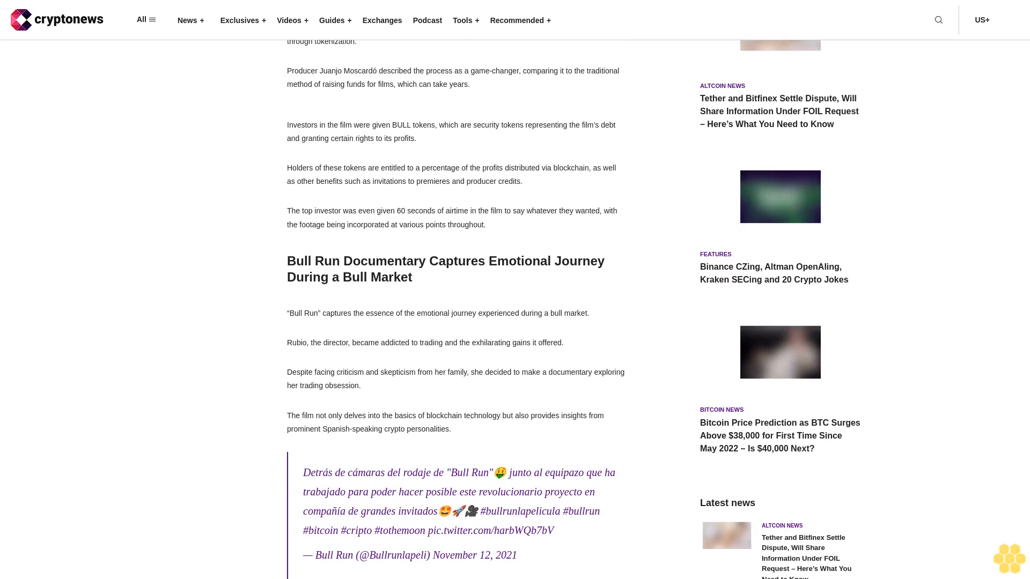
scroll("down", 3)
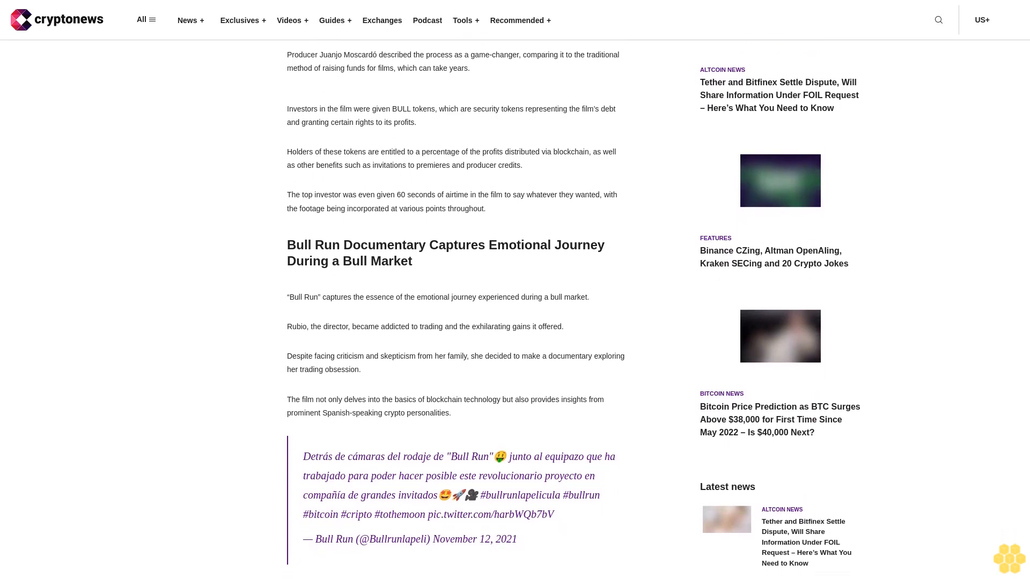
scroll("down", 3)
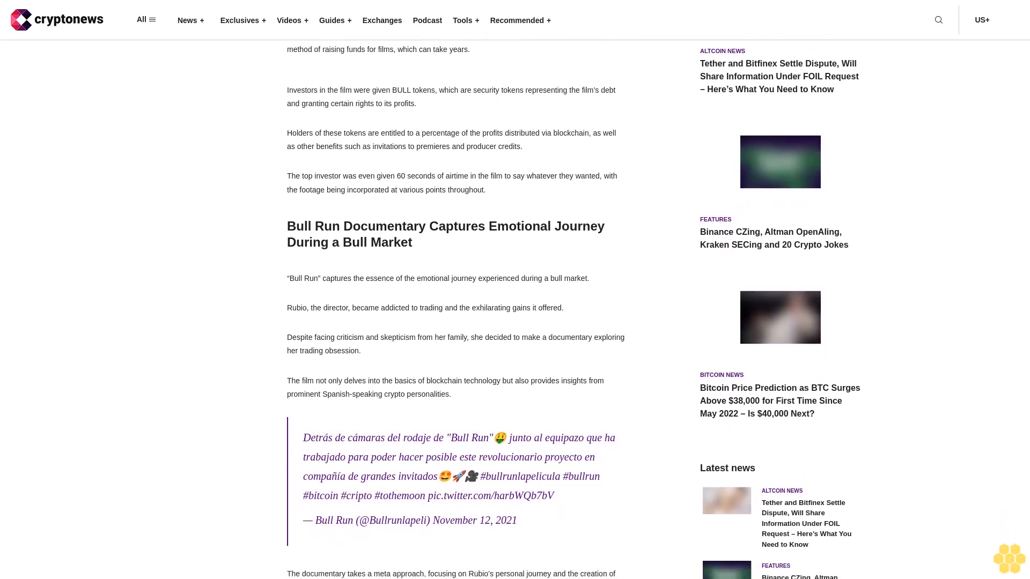
scroll("down", 3)
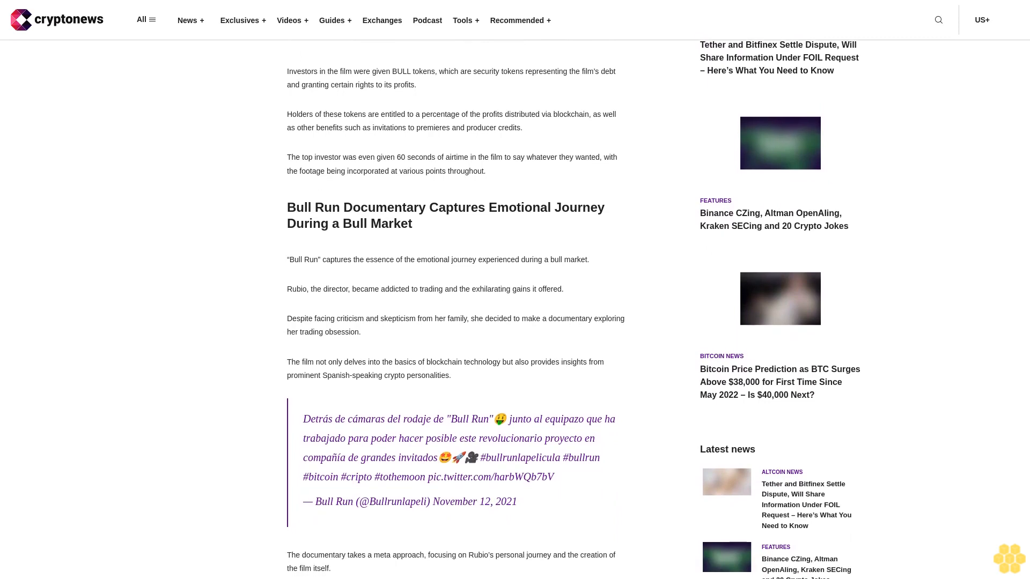
scroll("down", 3)
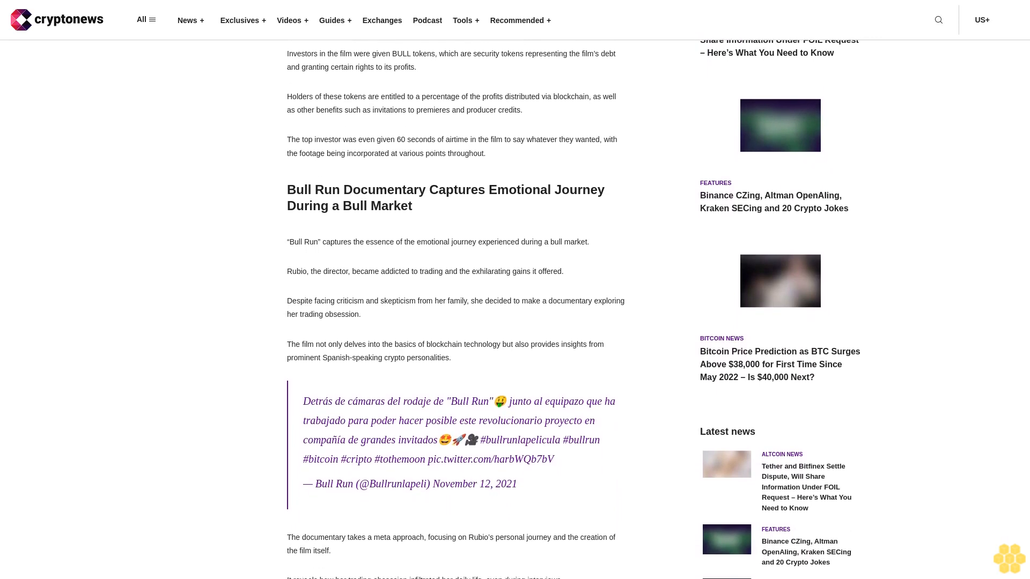
scroll("down", 3)
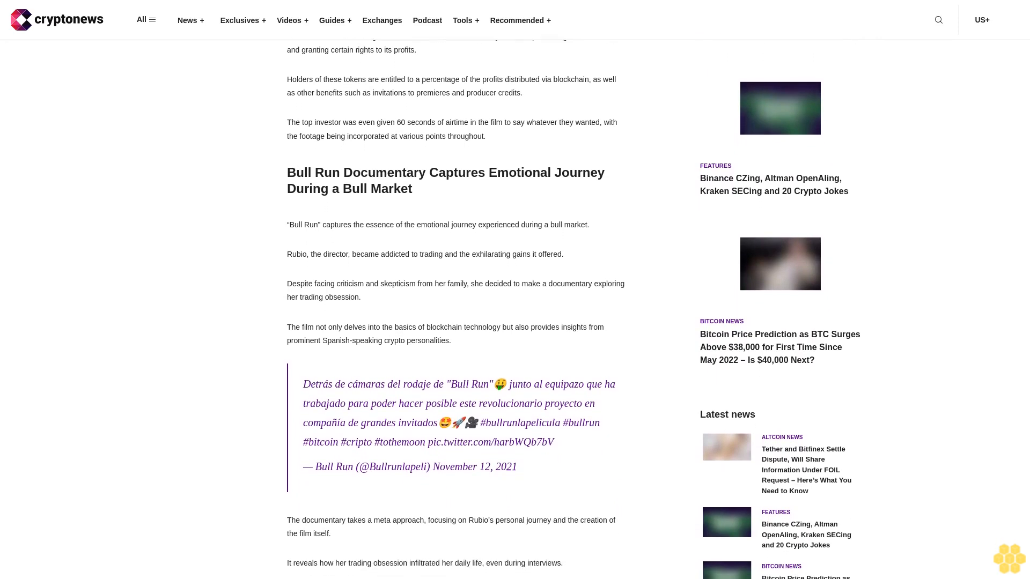
scroll("down", 3)
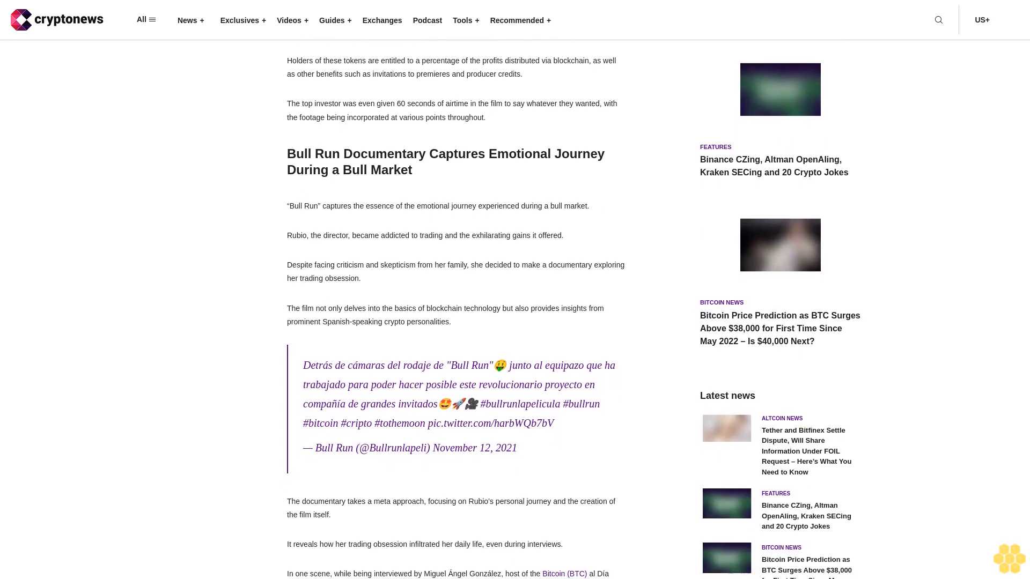
scroll("down", 3)
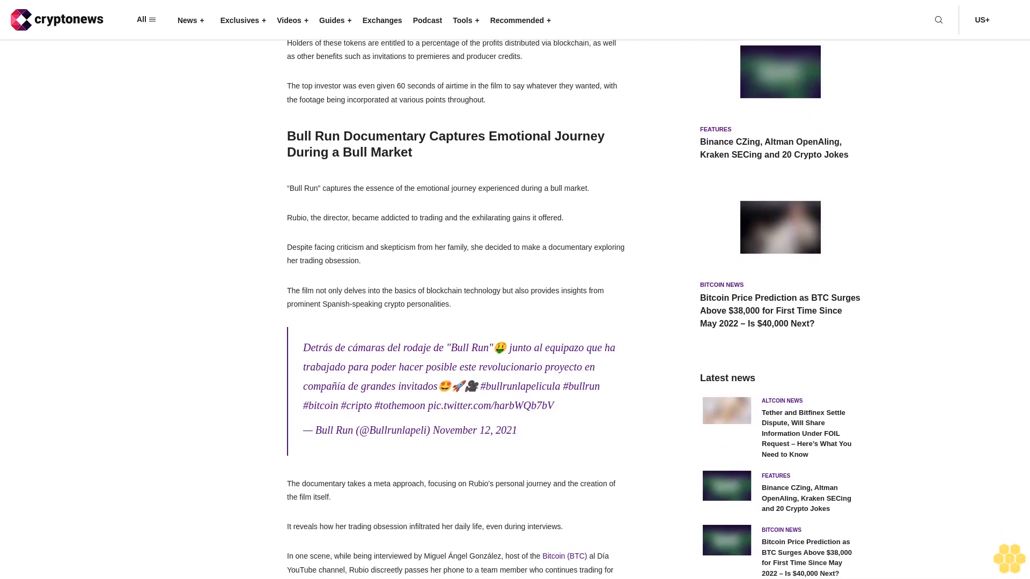
scroll("down", 3)
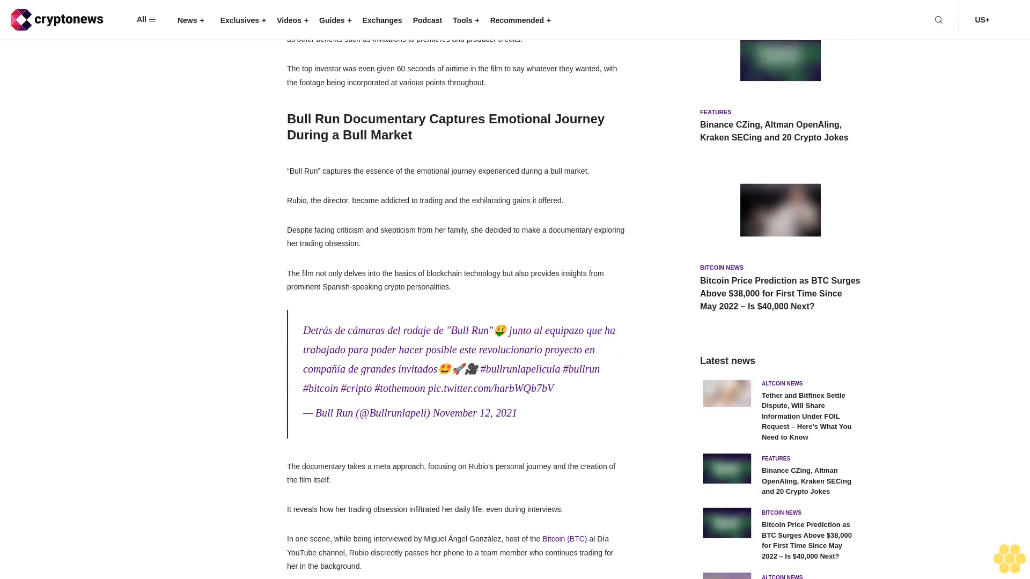
scroll("down", 3)
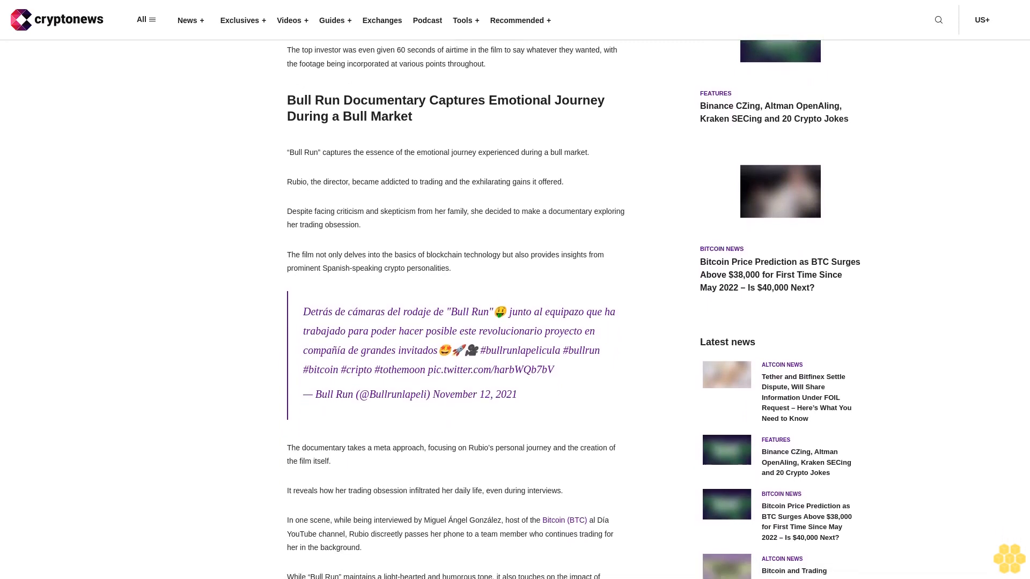
scroll("down", 3)
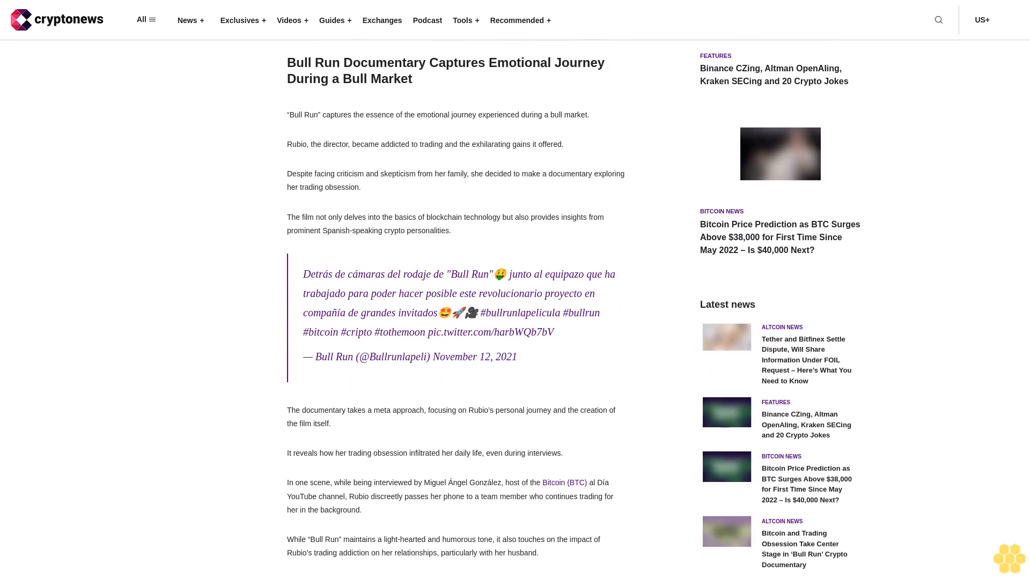
scroll("down", 3)
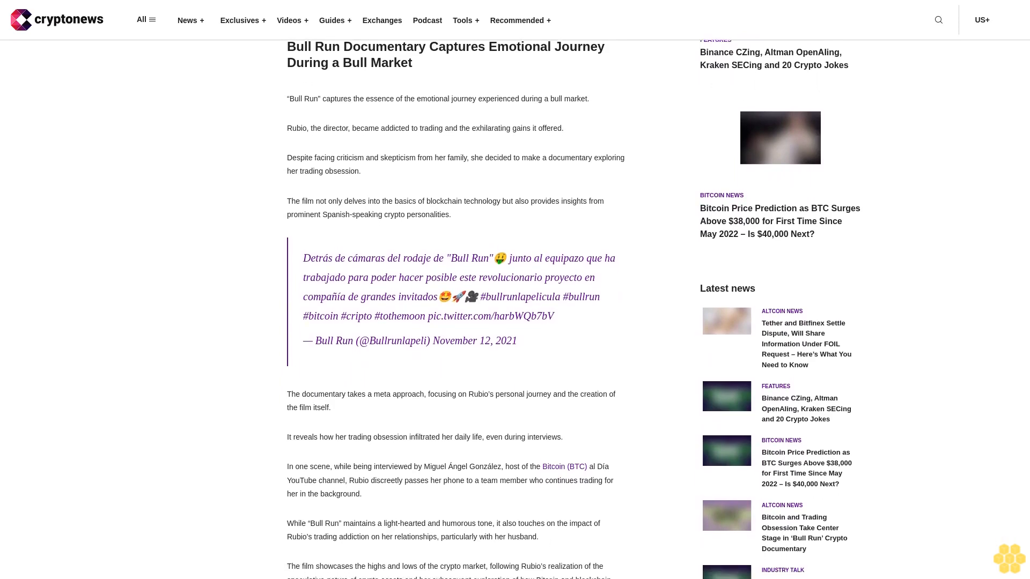
scroll("down", 3)
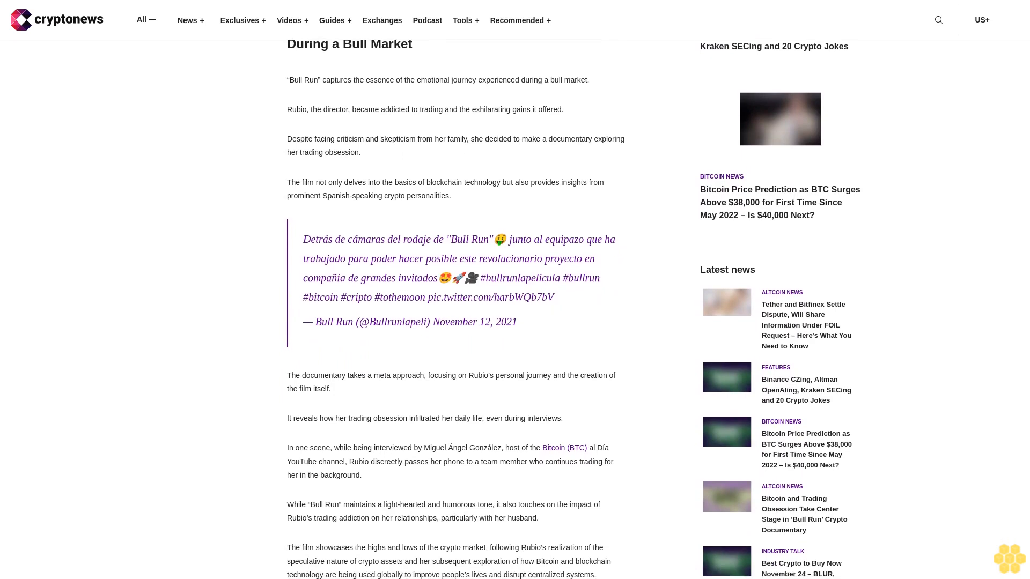
scroll("down", 3)
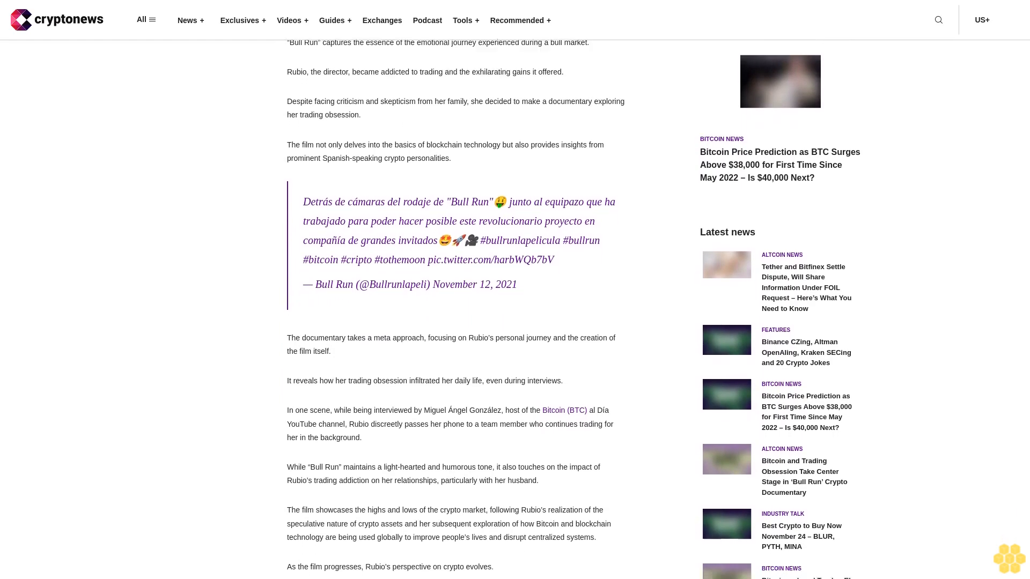
scroll("down", 3)
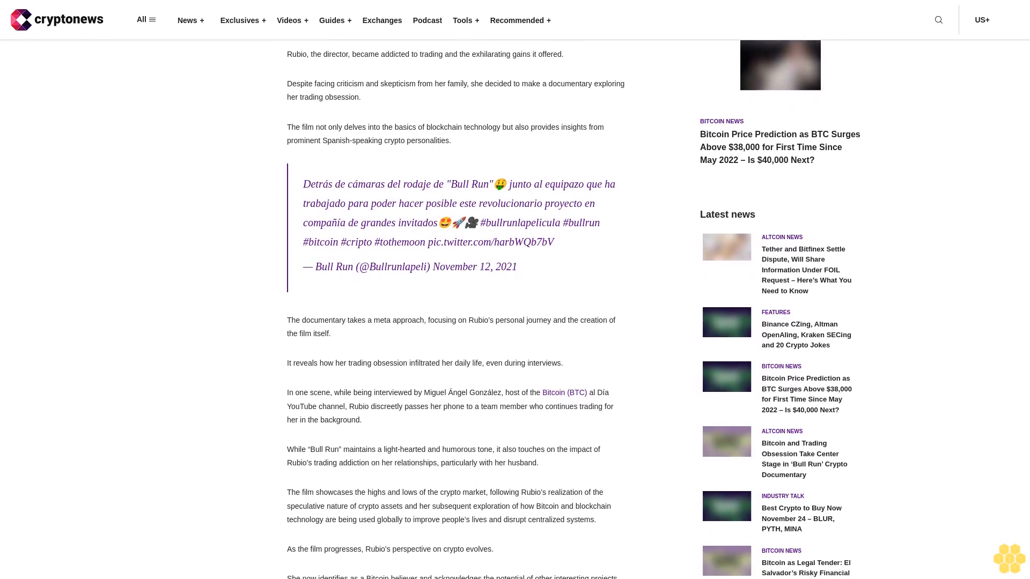
scroll("down", 3)
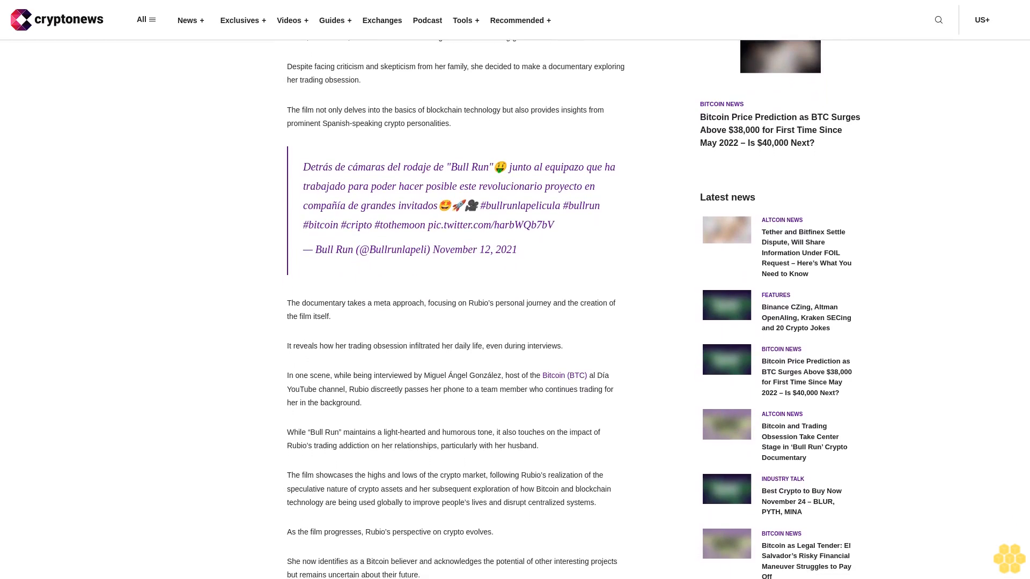
scroll("down", 3)
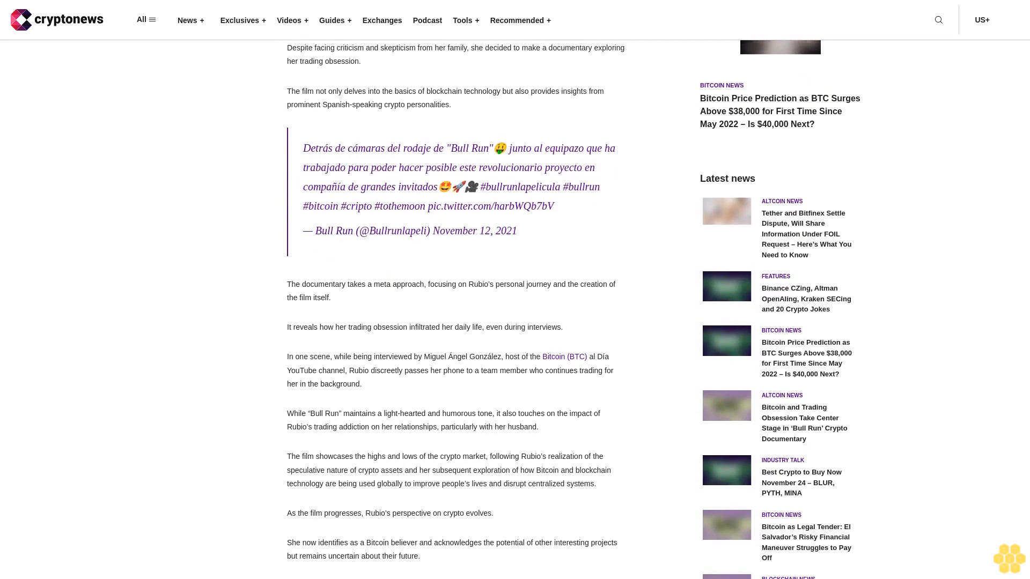
scroll("down", 3)
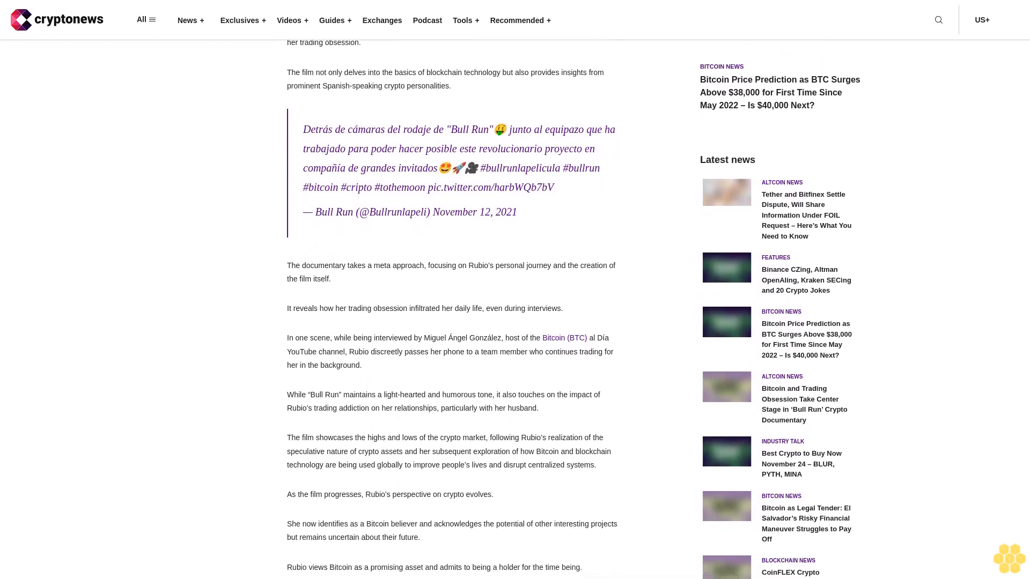
scroll("down", 3)
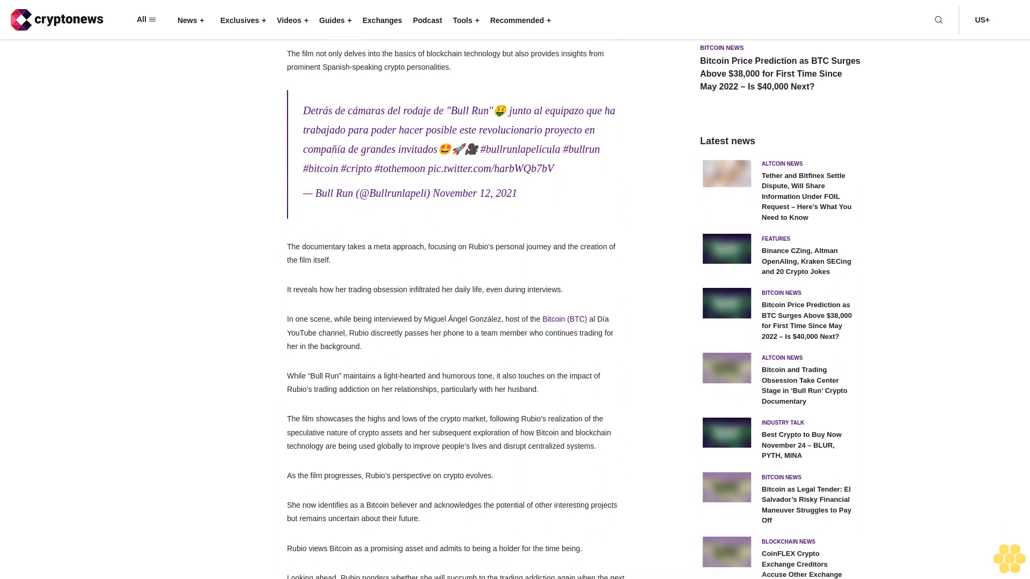
scroll("down", 3)
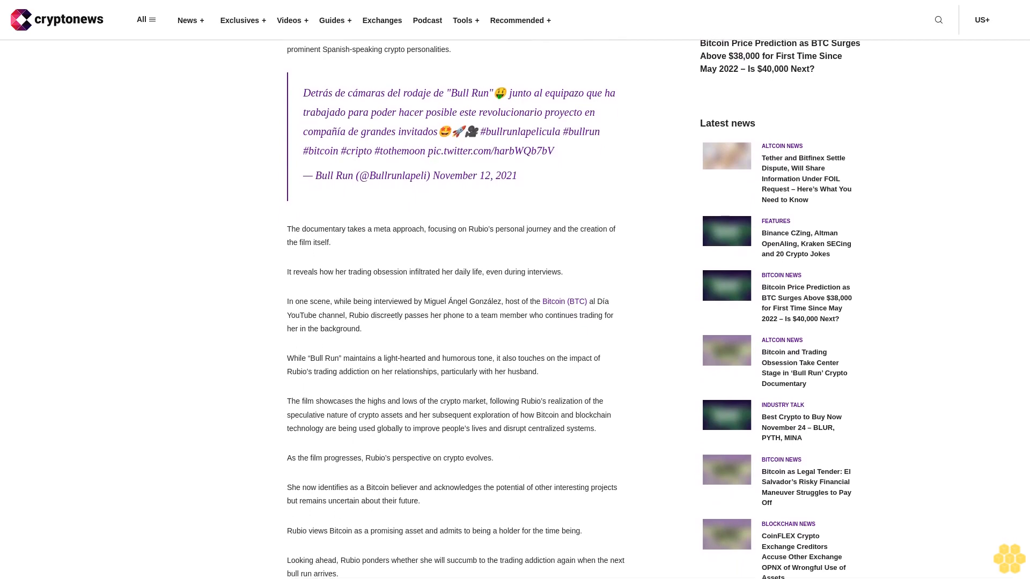
scroll("down", 3)
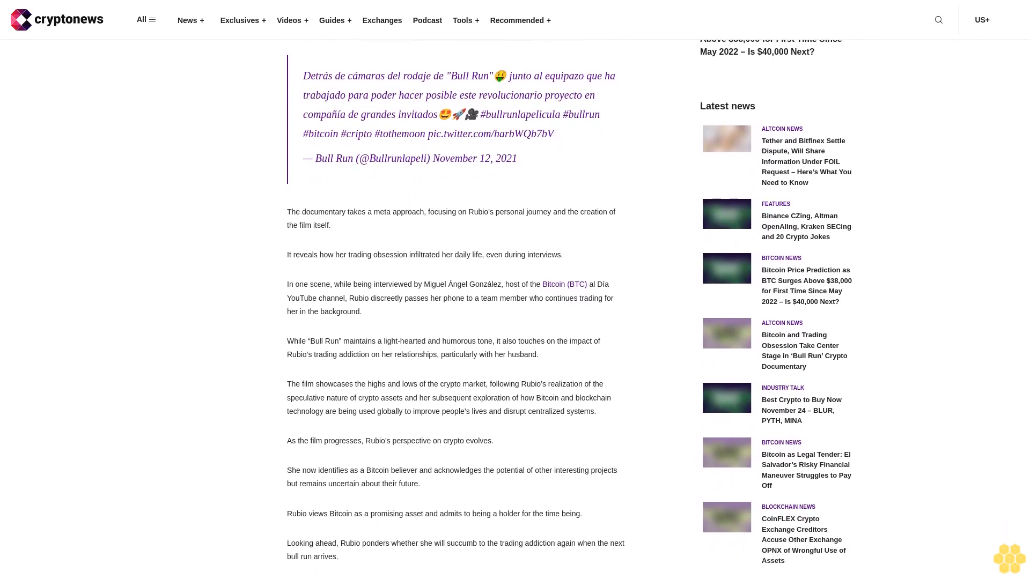
scroll("down", 3)
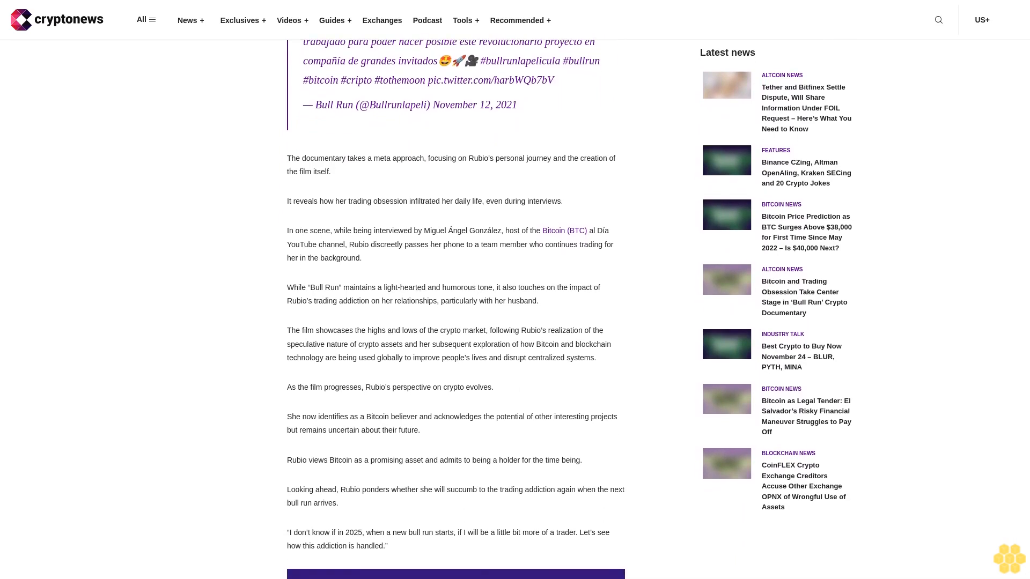
scroll("down", 3)
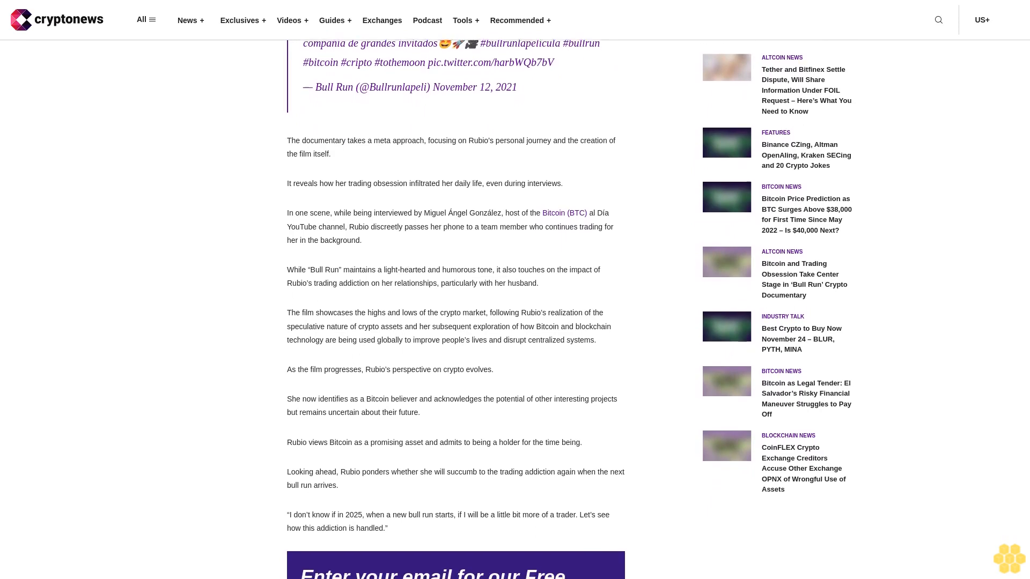
scroll("down", 3)
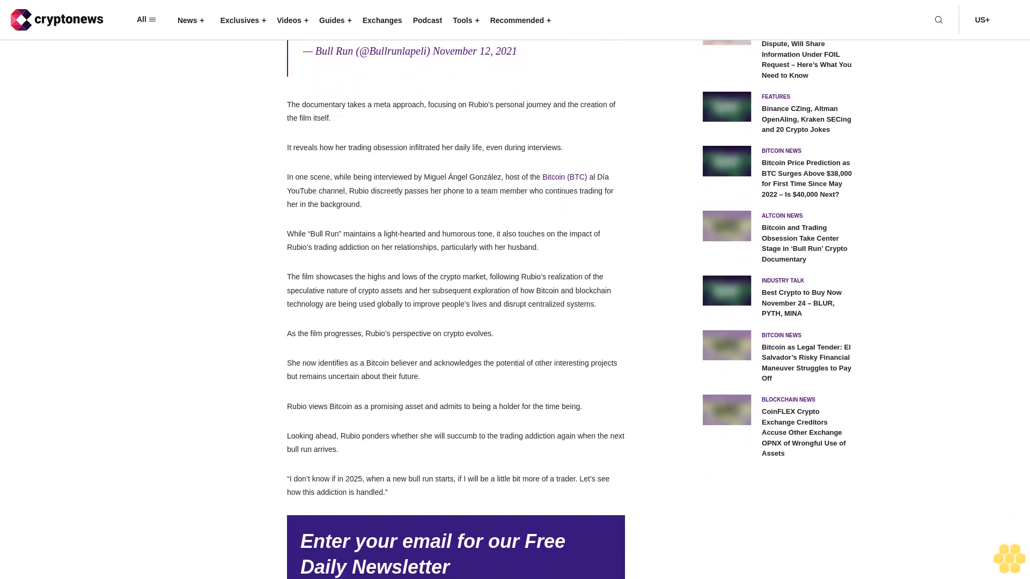
scroll("down", 3)
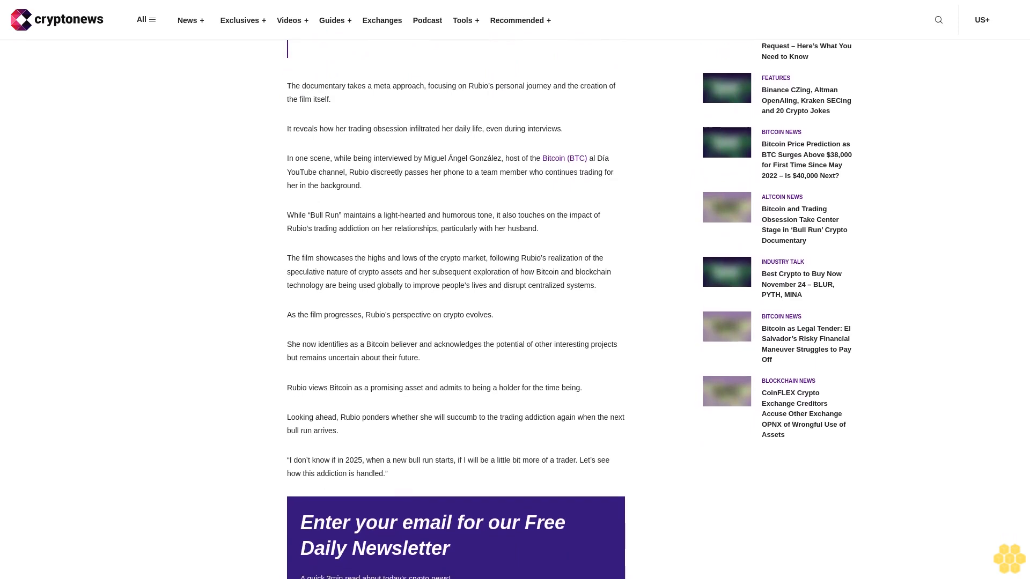
scroll("down", 3)
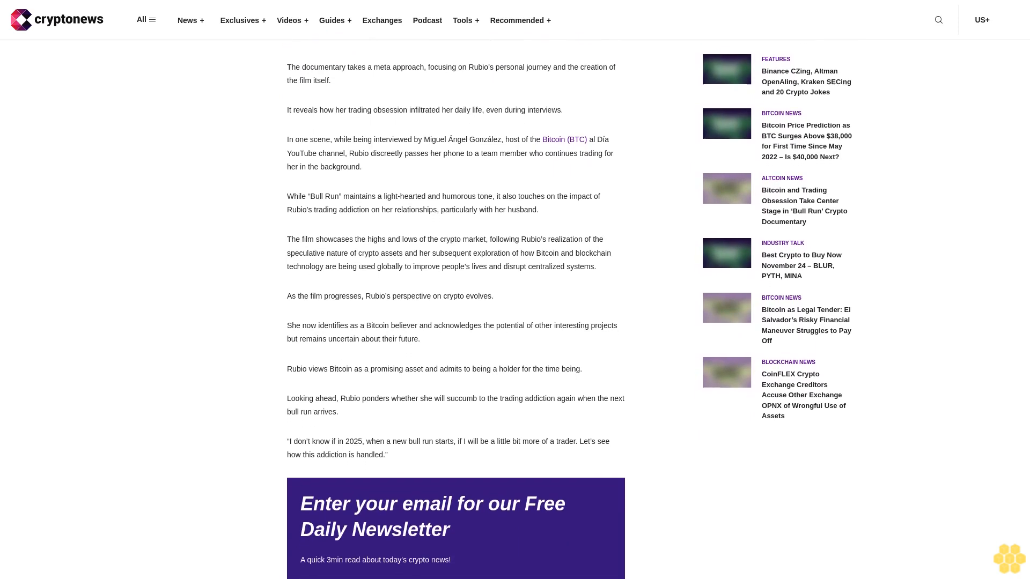
scroll("down", 3)
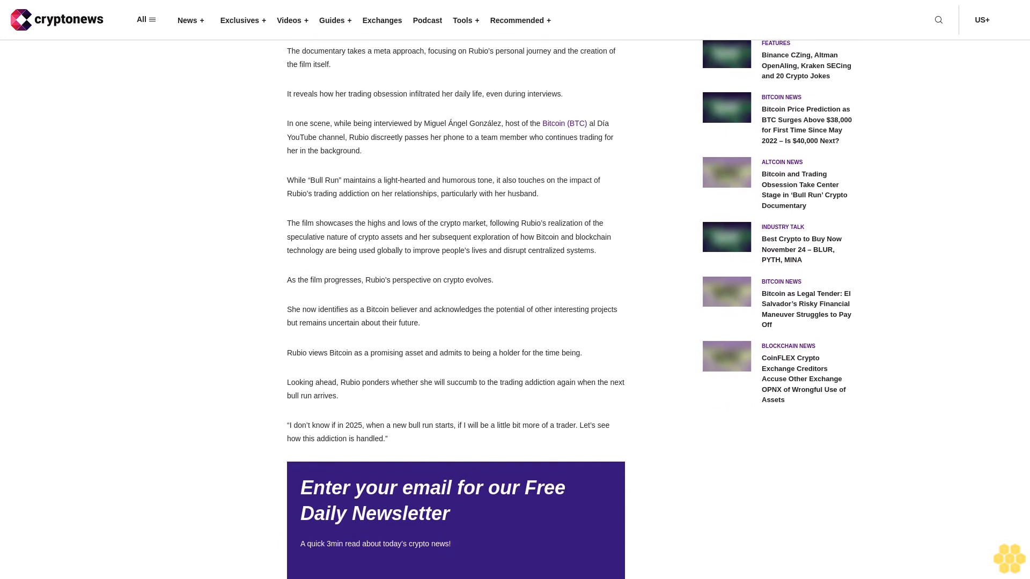
scroll("down", 3)
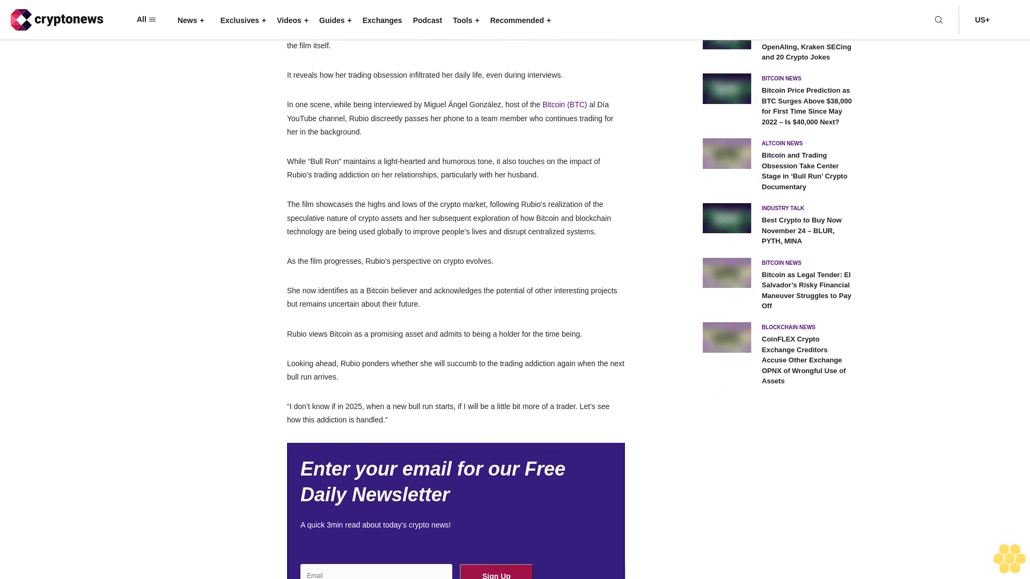
scroll("down", 3)
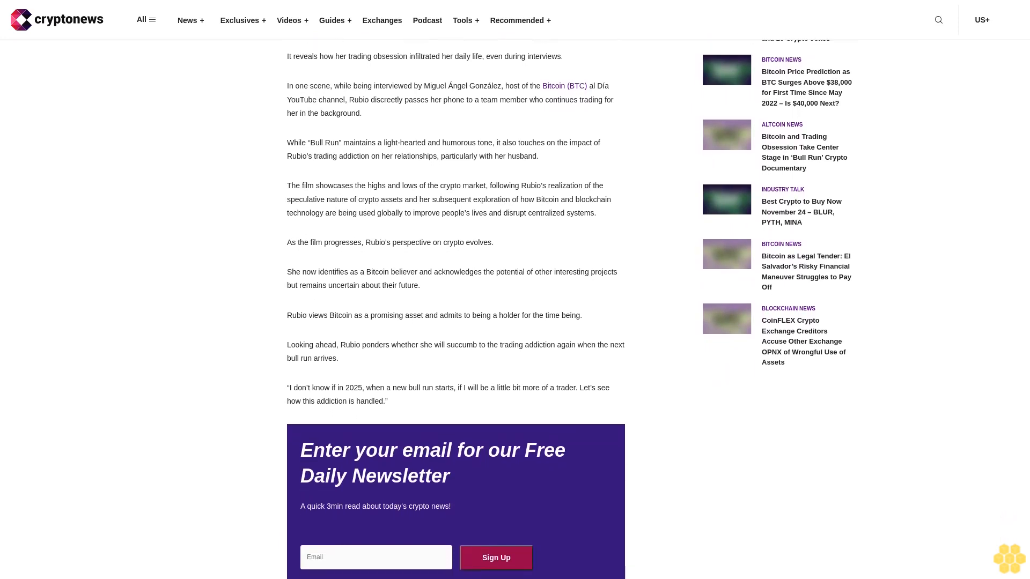
scroll("down", 3)
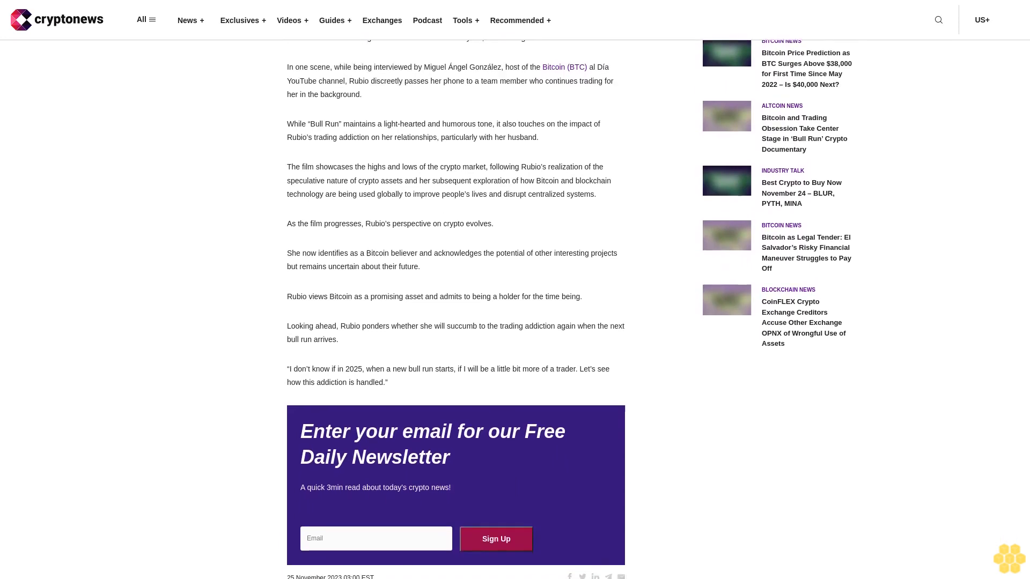
scroll("down", 3)
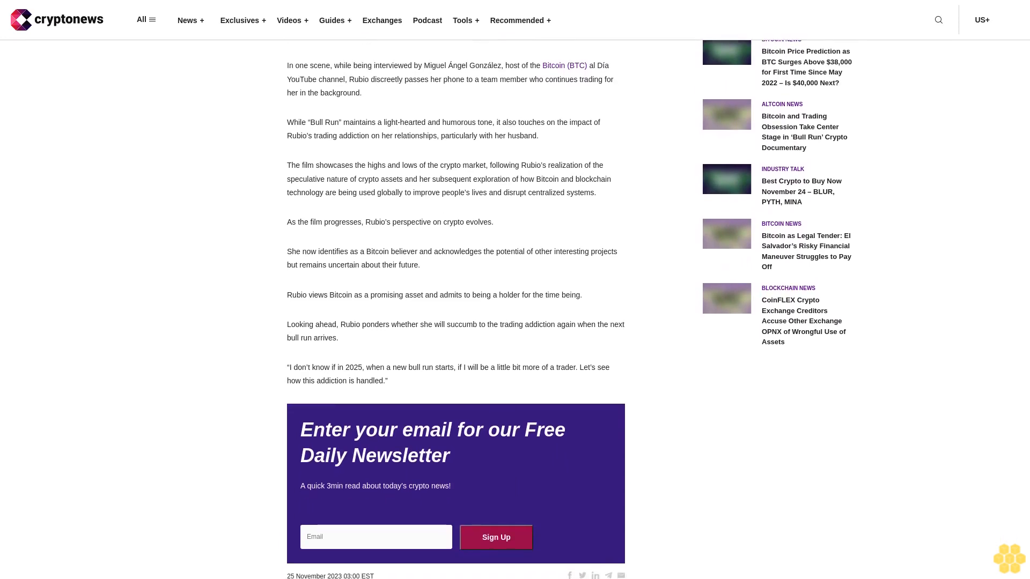